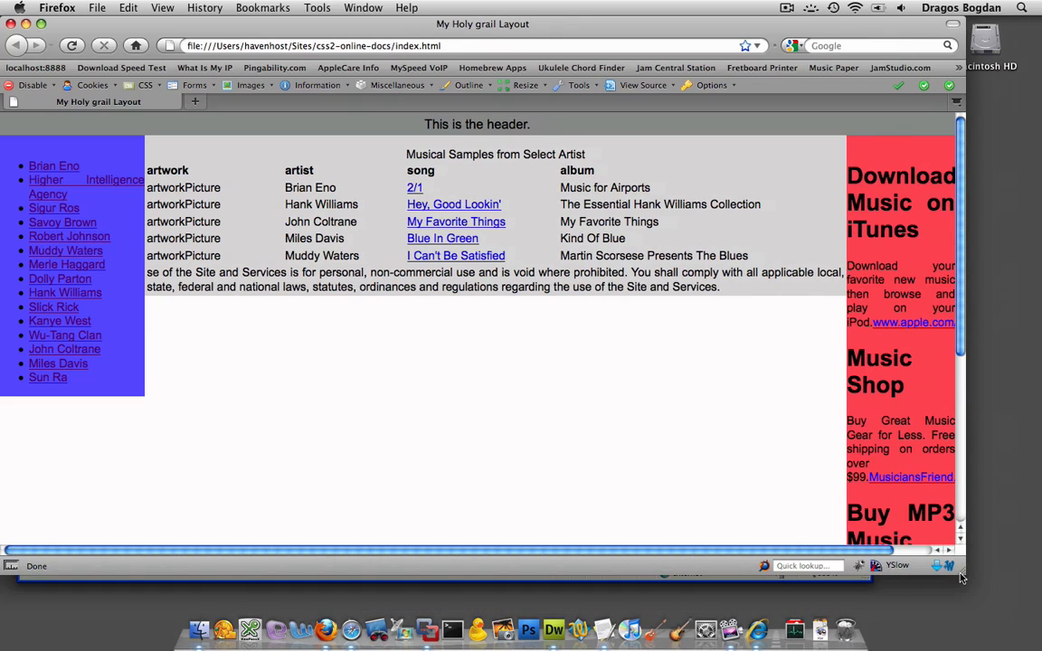
mouse_move(721, 306)
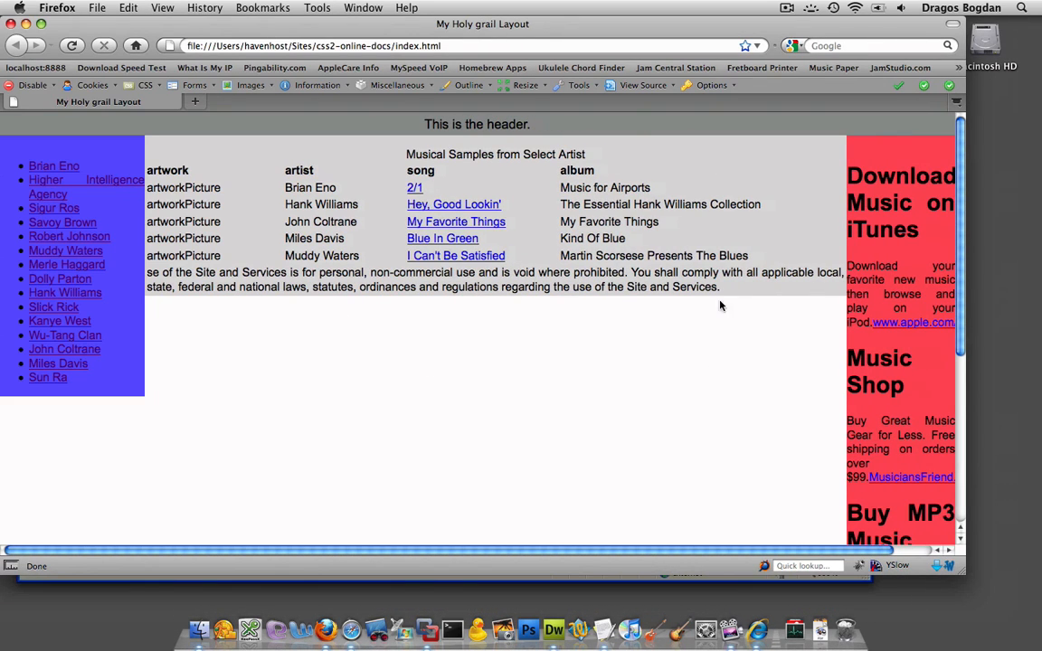
mouse_move(386, 315)
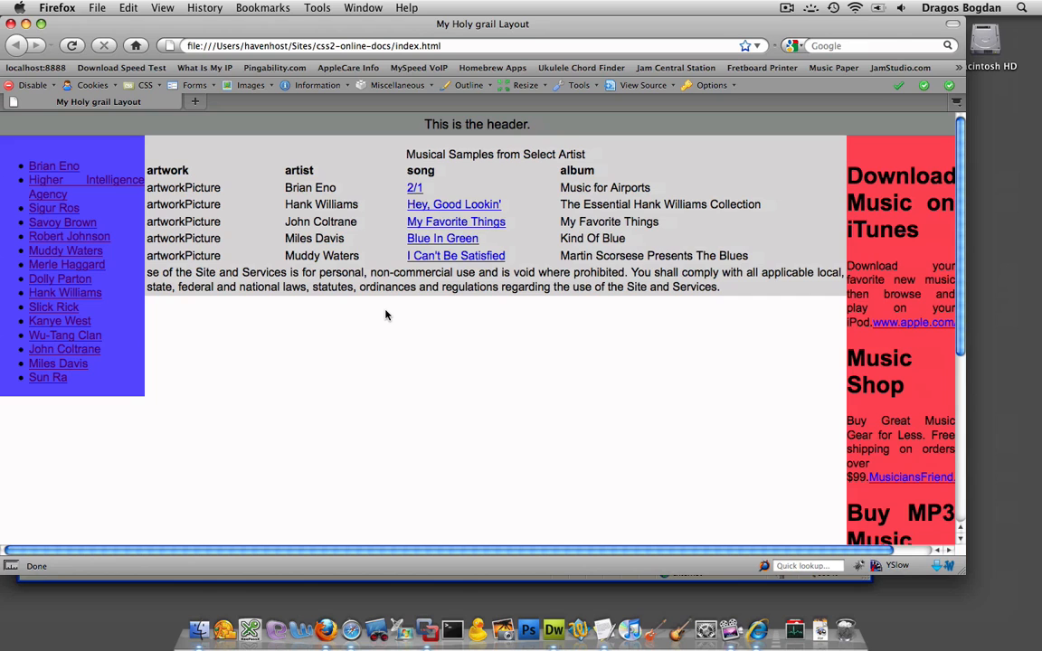
mouse_move(271, 300)
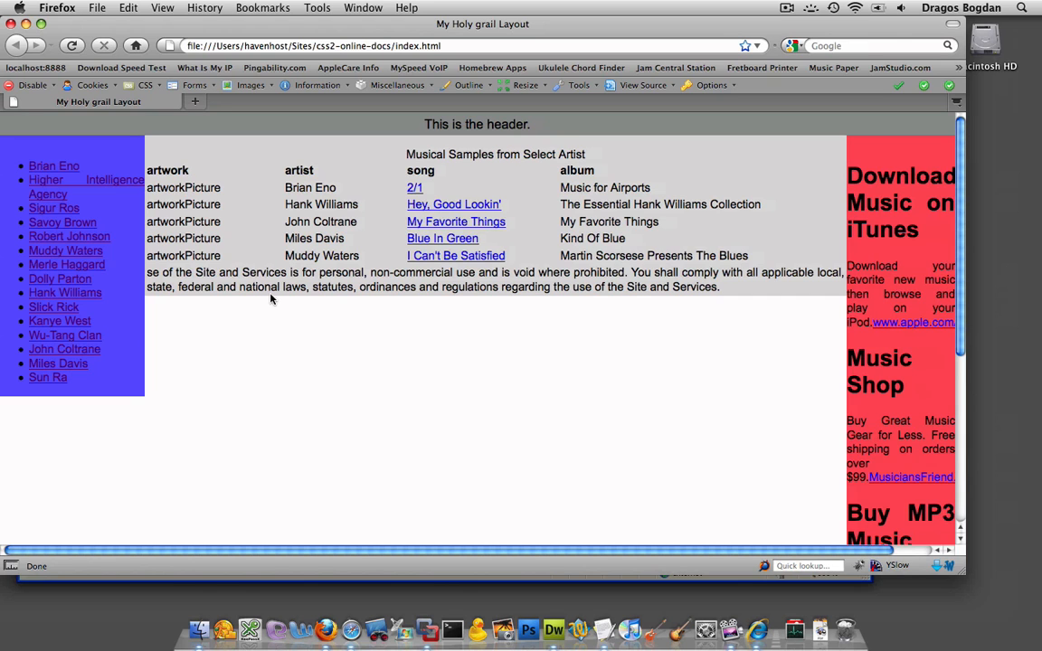
mouse_move(271, 299)
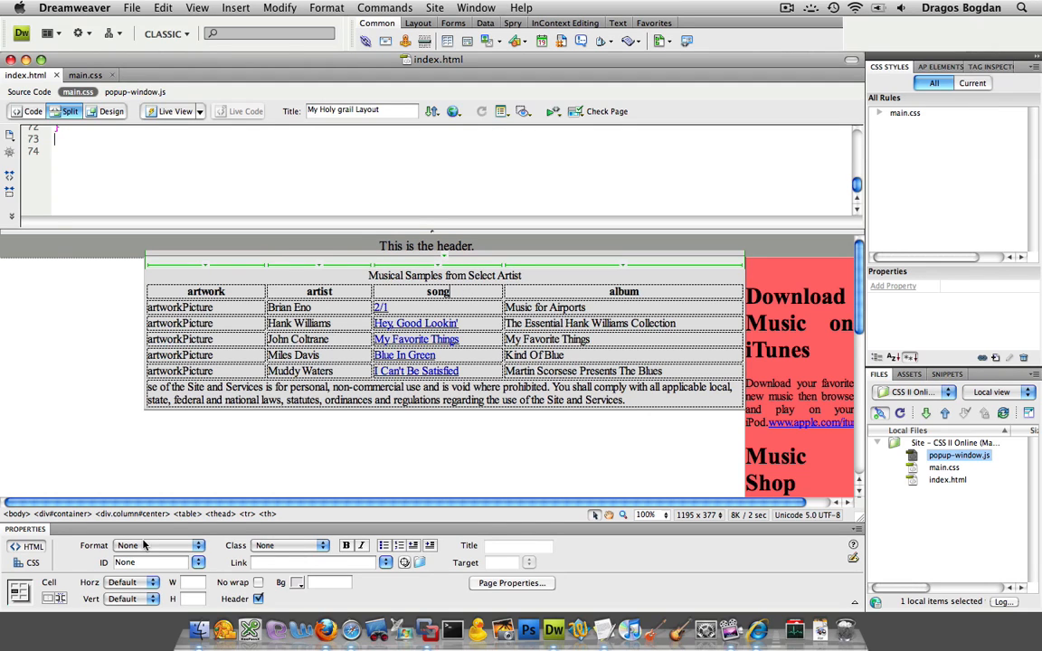
Select the 7-row, 4-column music table via the <table> tag selector.
left_click(189, 514)
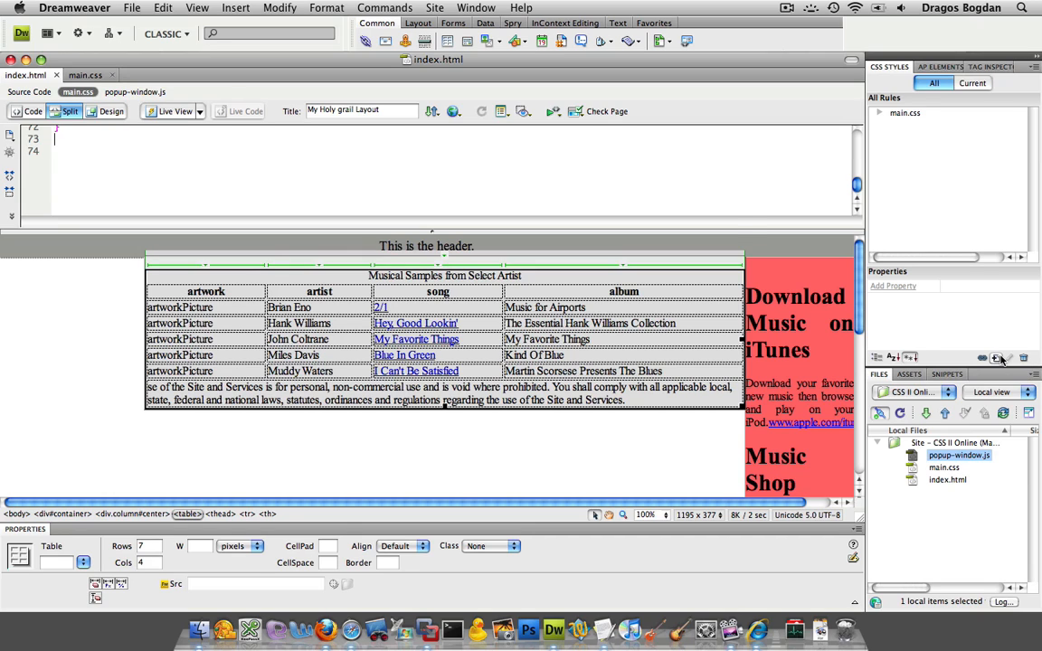
Create a compound rule with selector '#center table', stored in main.css.
left_click(995, 357)
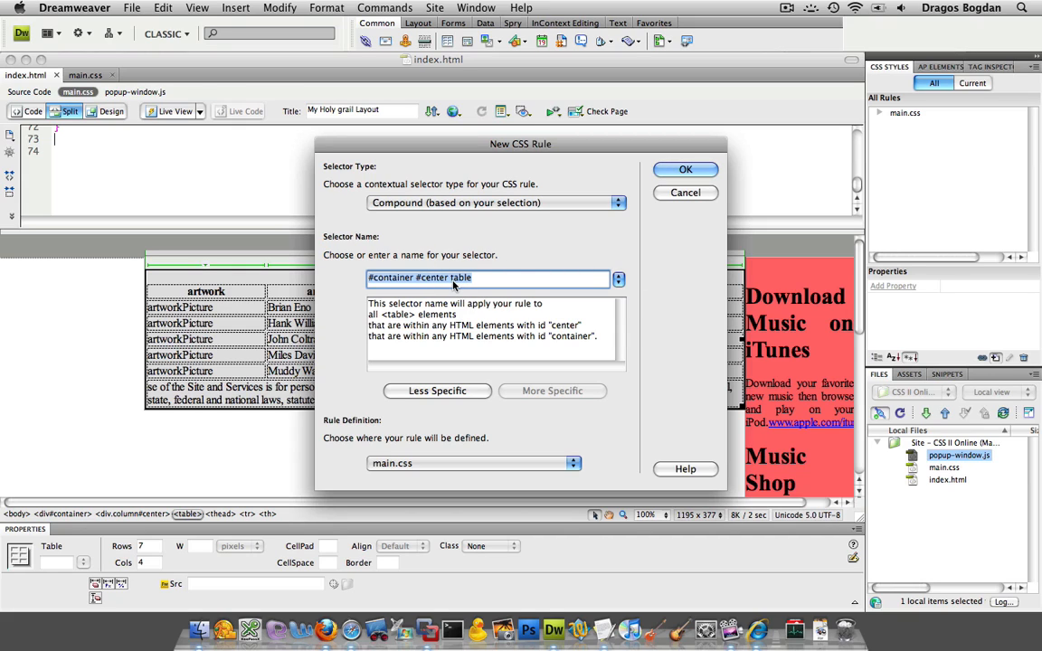
mouse_move(419, 375)
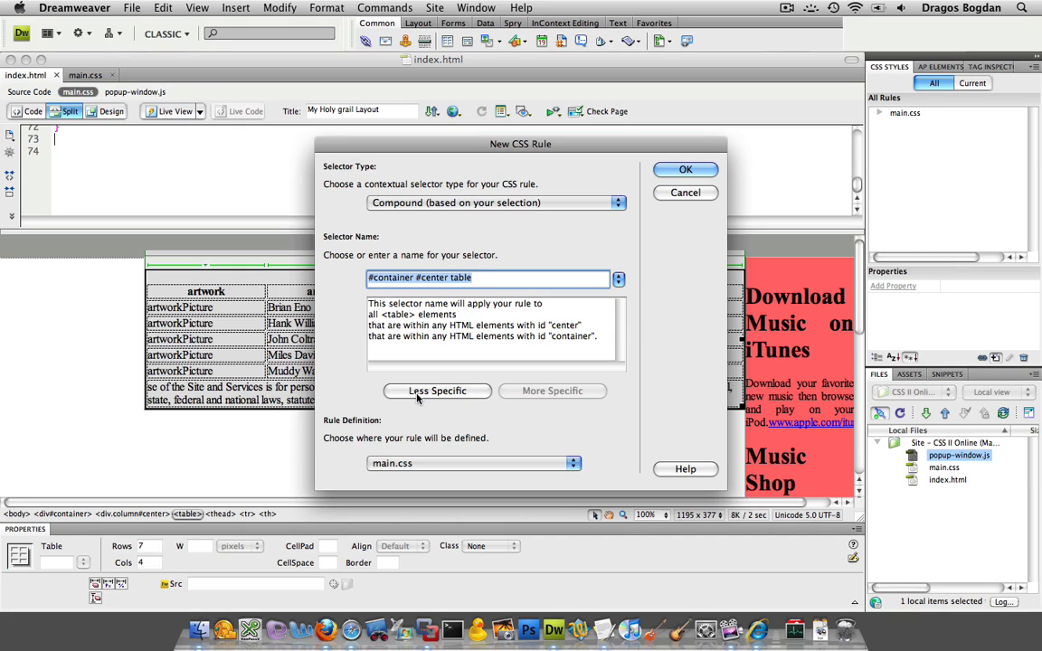
left_click(437, 390)
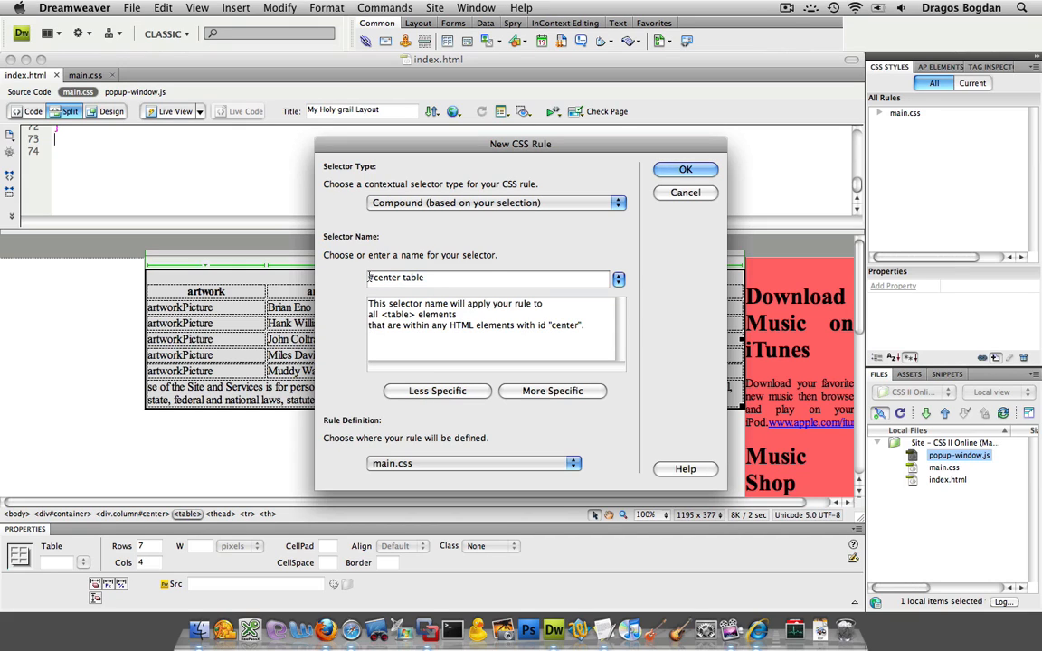
left_click(489, 277)
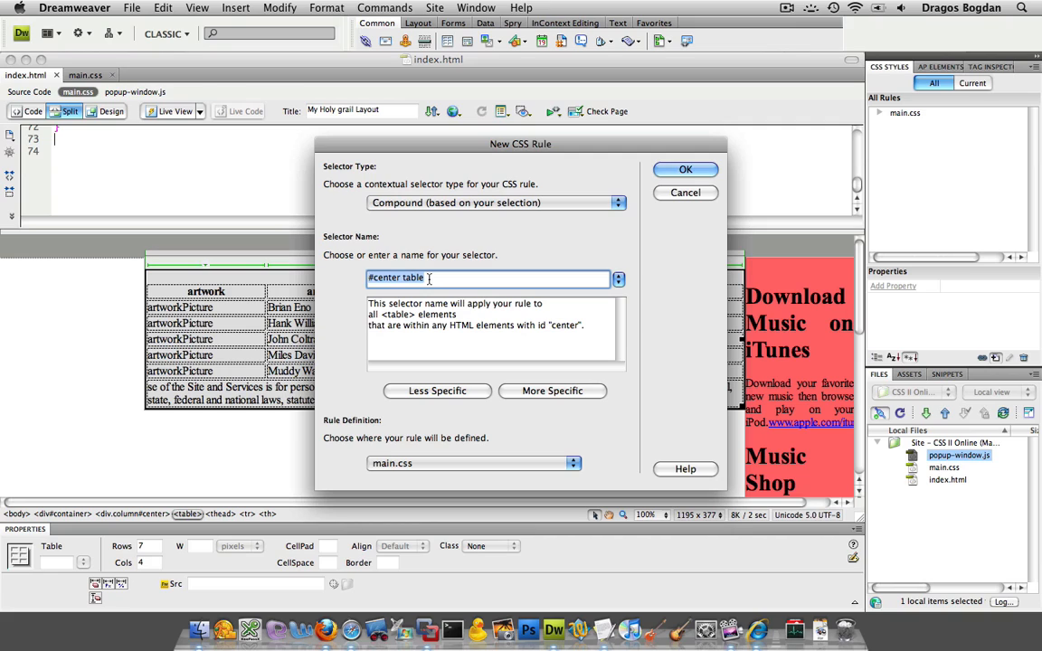
mouse_move(280, 282)
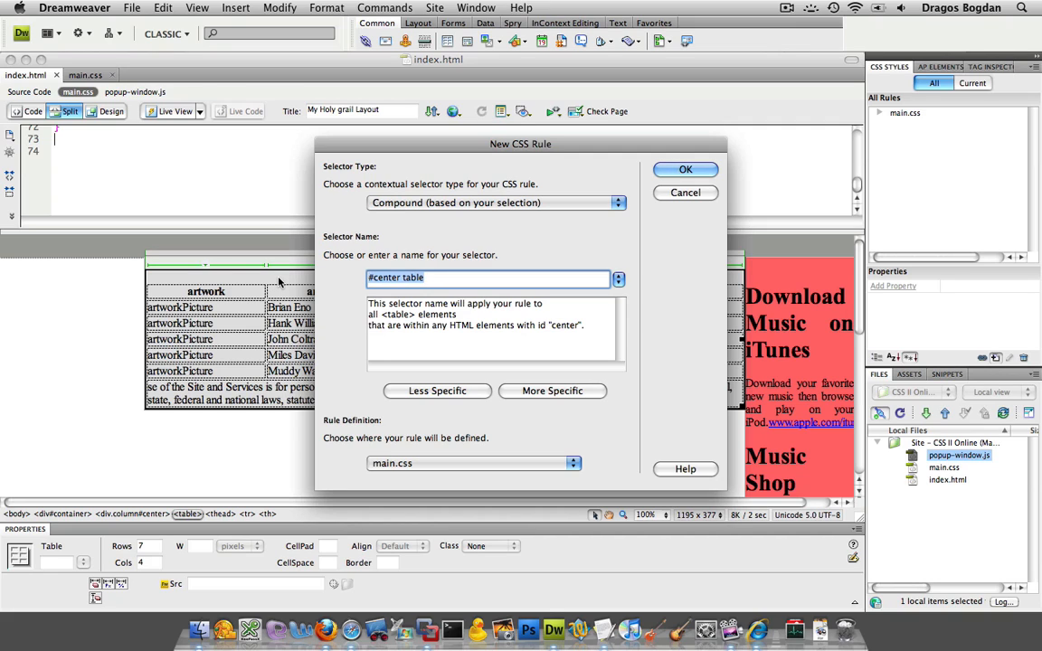
mouse_move(284, 283)
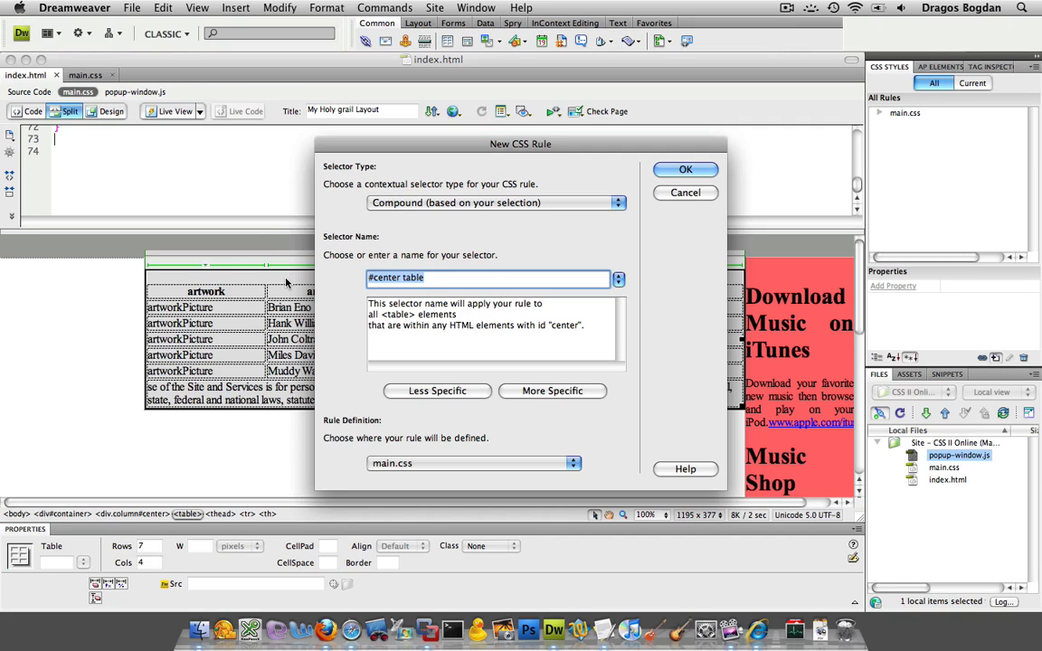
mouse_move(424, 477)
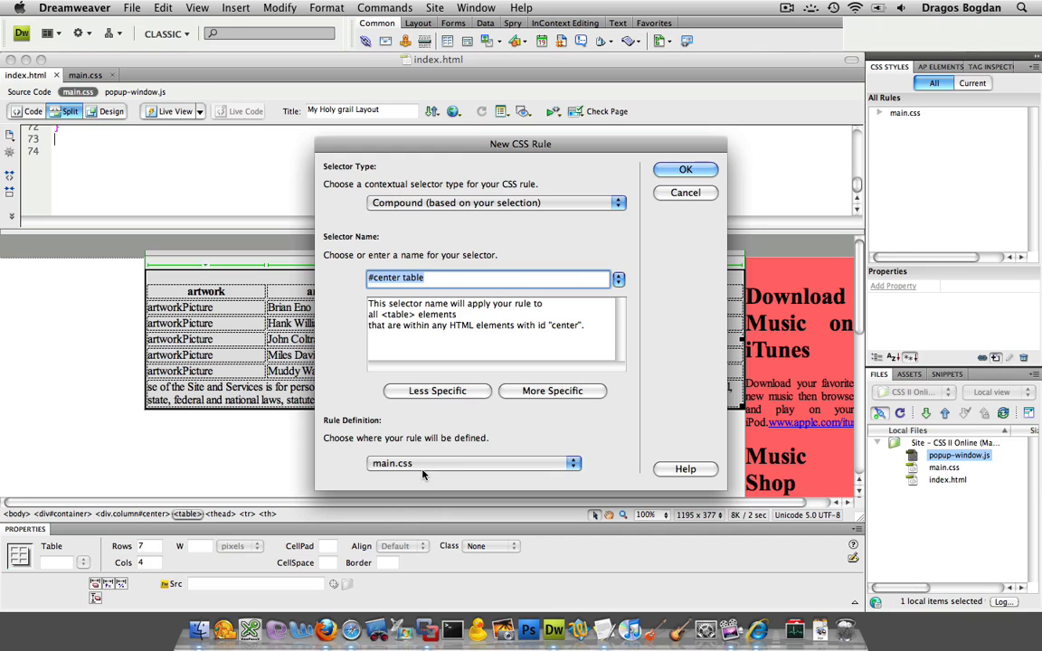
left_click(571, 463)
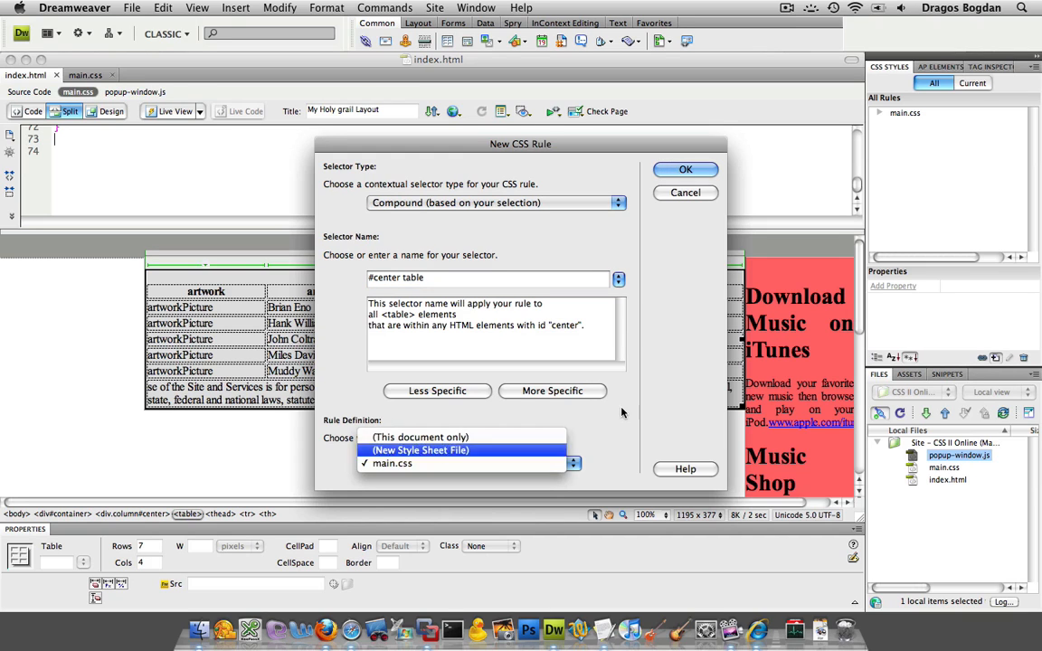
left_click(391, 464)
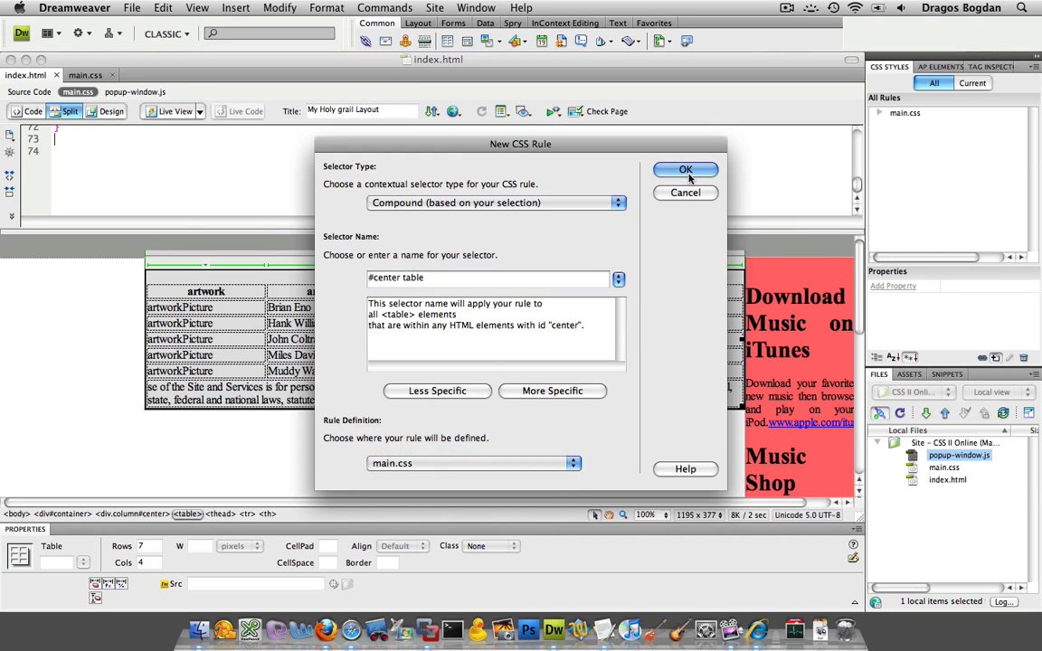
Give the rule a solid, thin, #666 gray border and apply it.
left_click(686, 170)
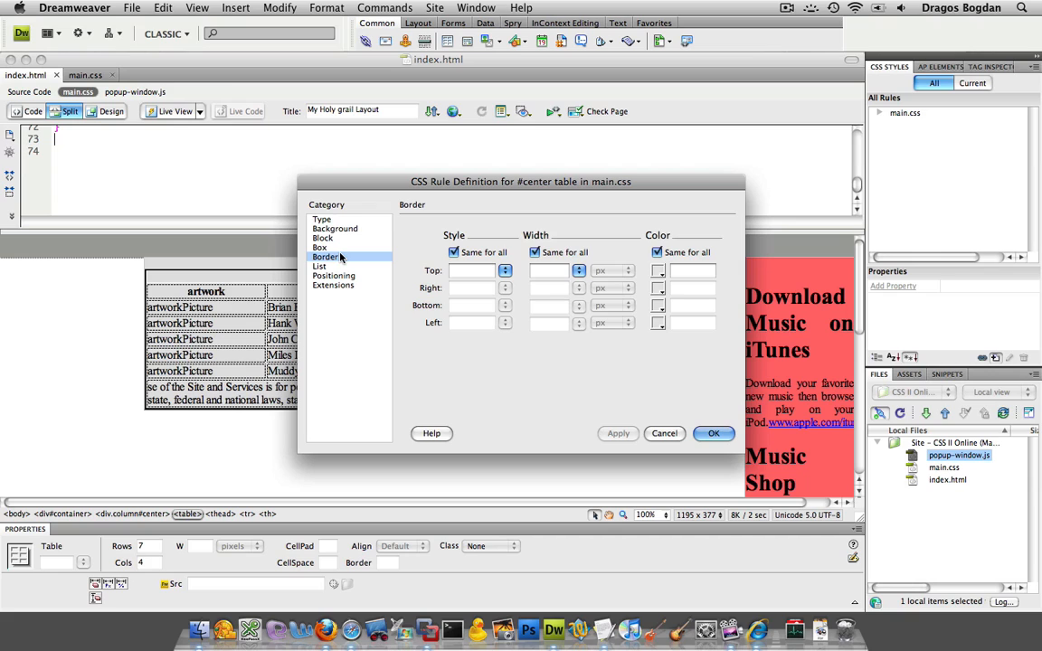
left_click(505, 271)
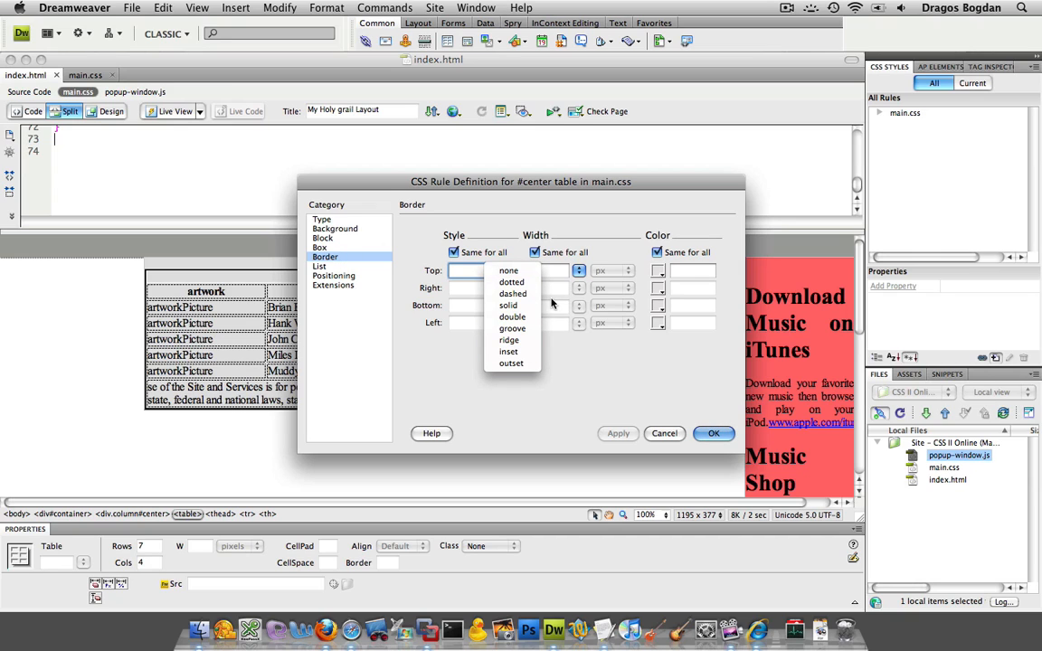
left_click(508, 304)
type("thin")
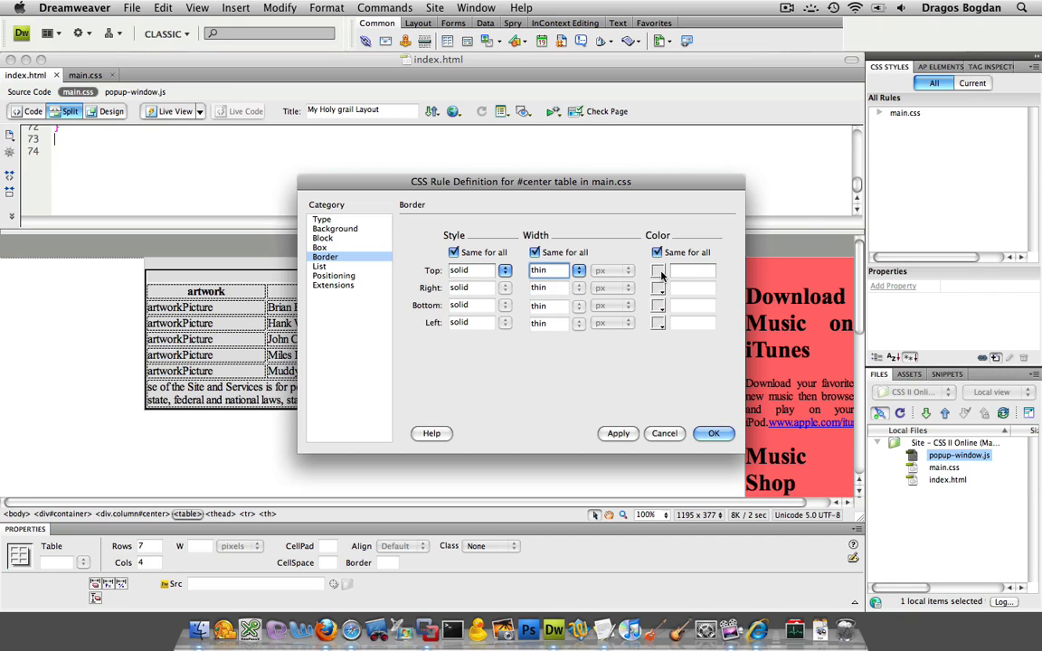
left_click(658, 271)
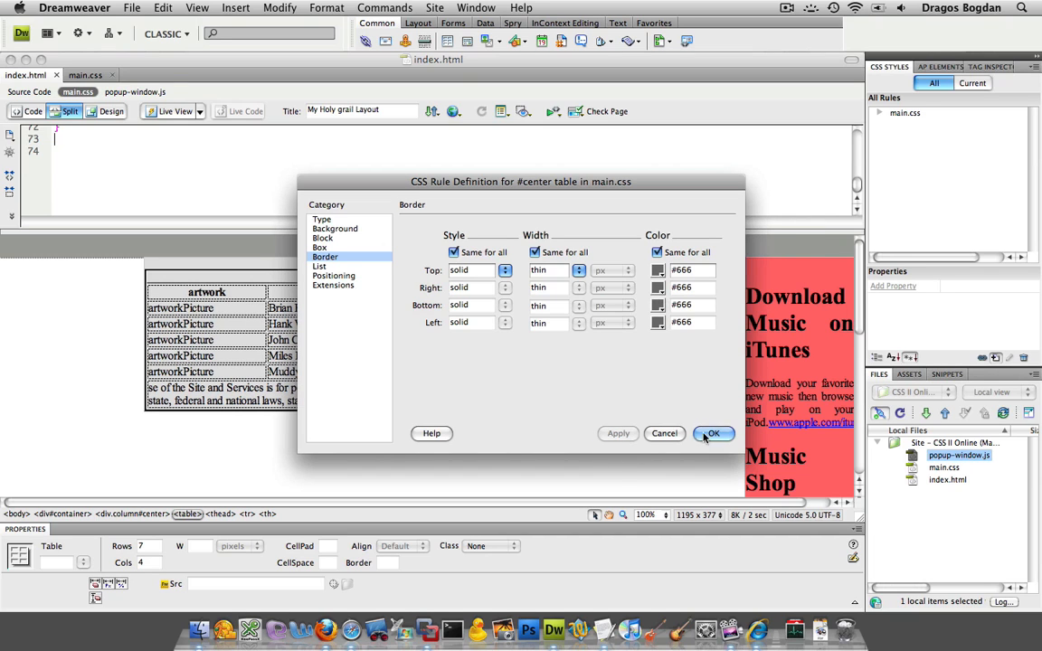
left_click(713, 434)
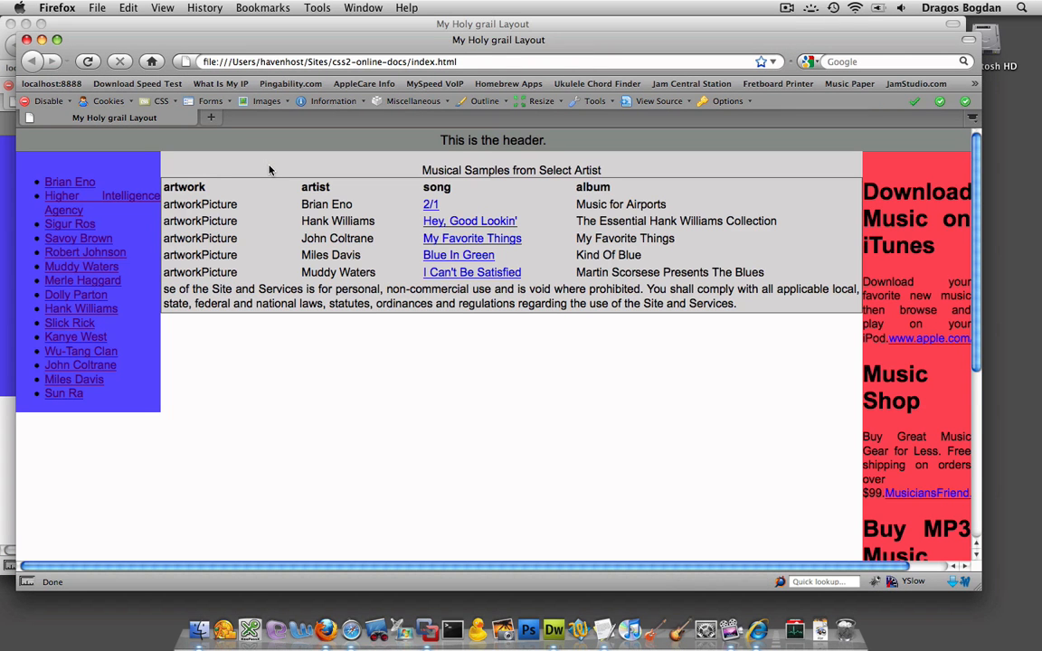
mouse_move(238, 224)
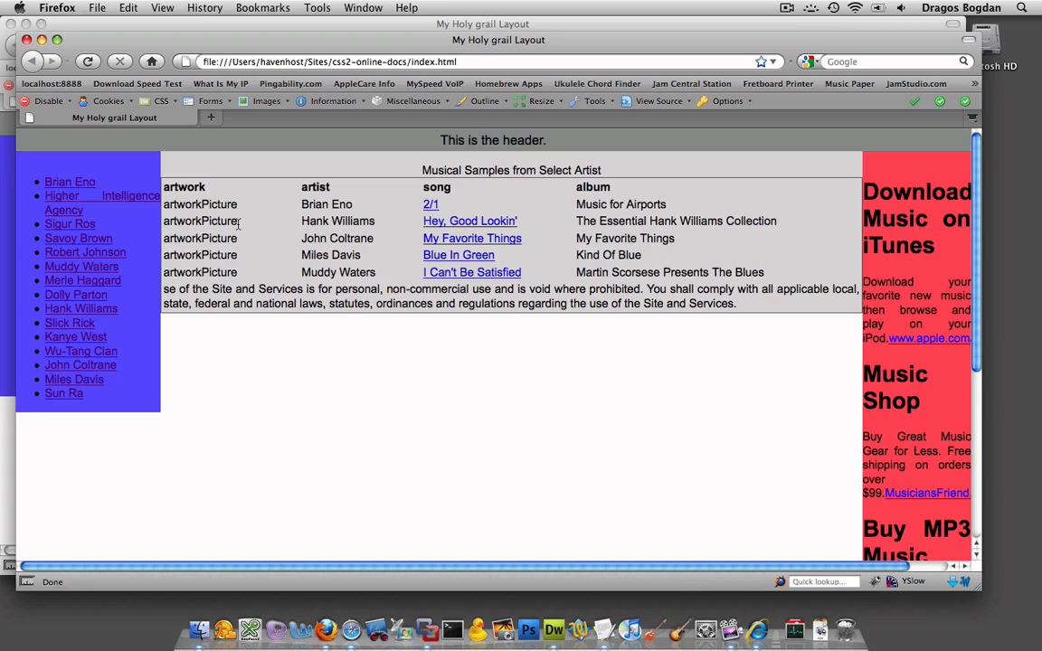
mouse_move(289, 216)
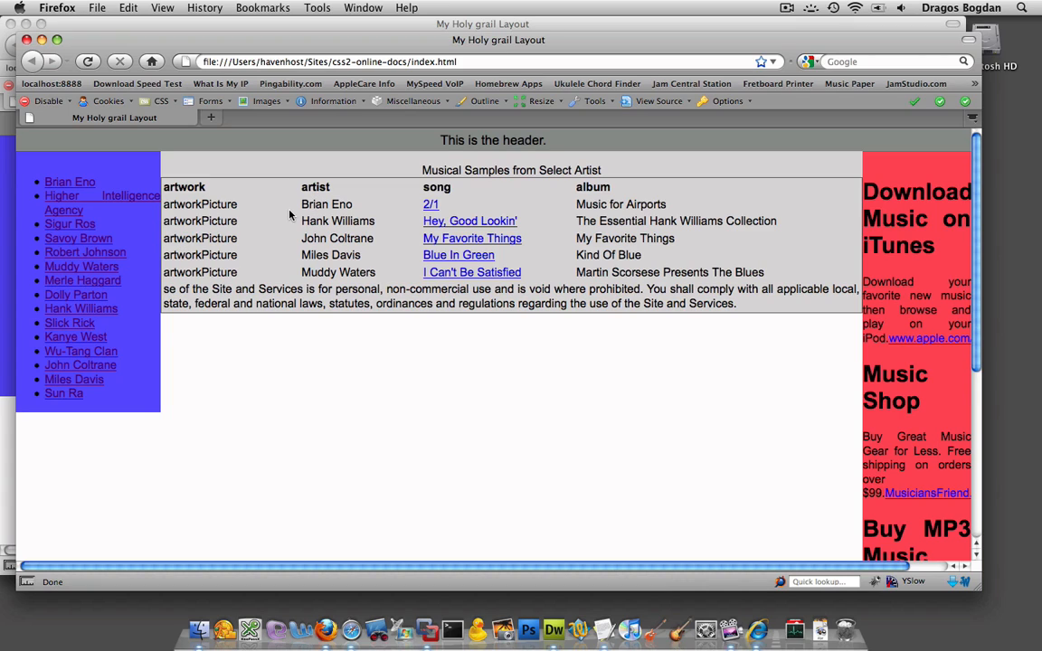
mouse_move(332, 271)
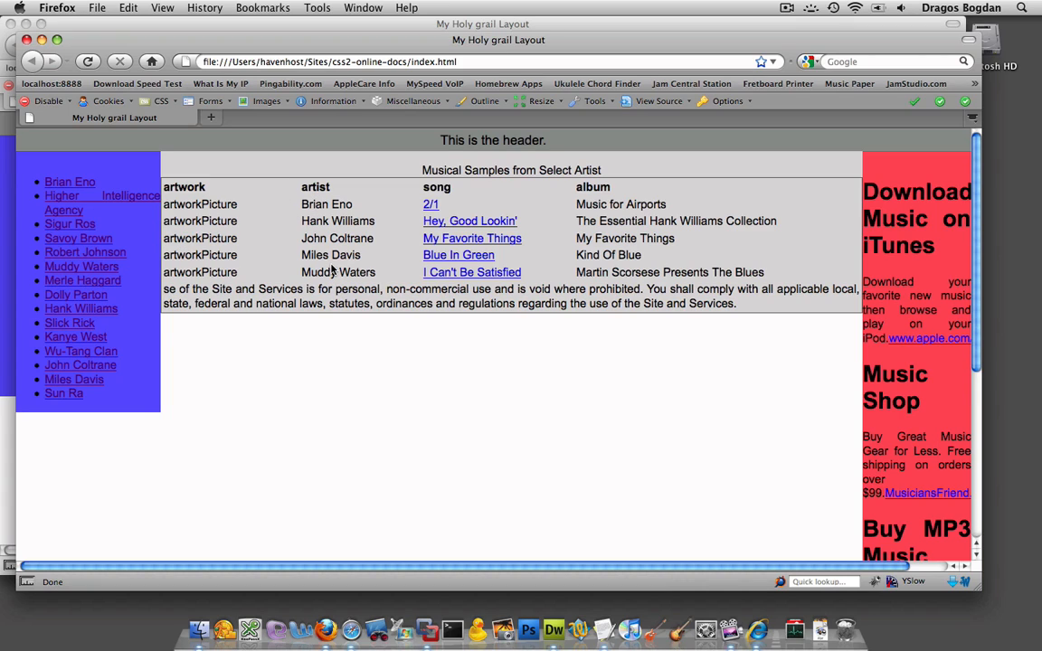
mouse_move(216, 215)
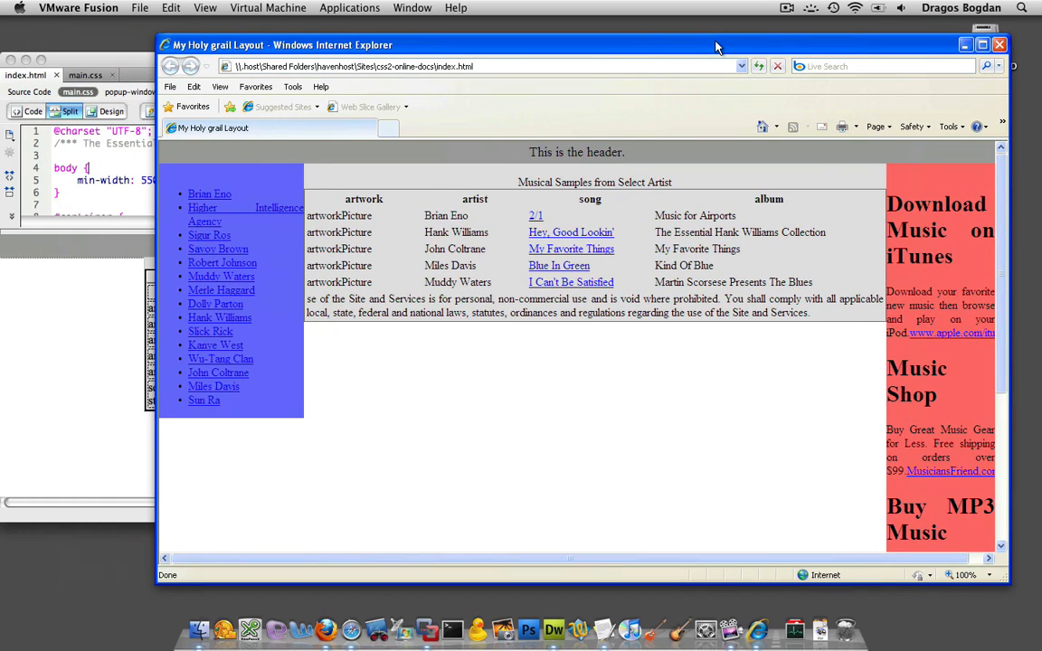
mouse_move(306, 34)
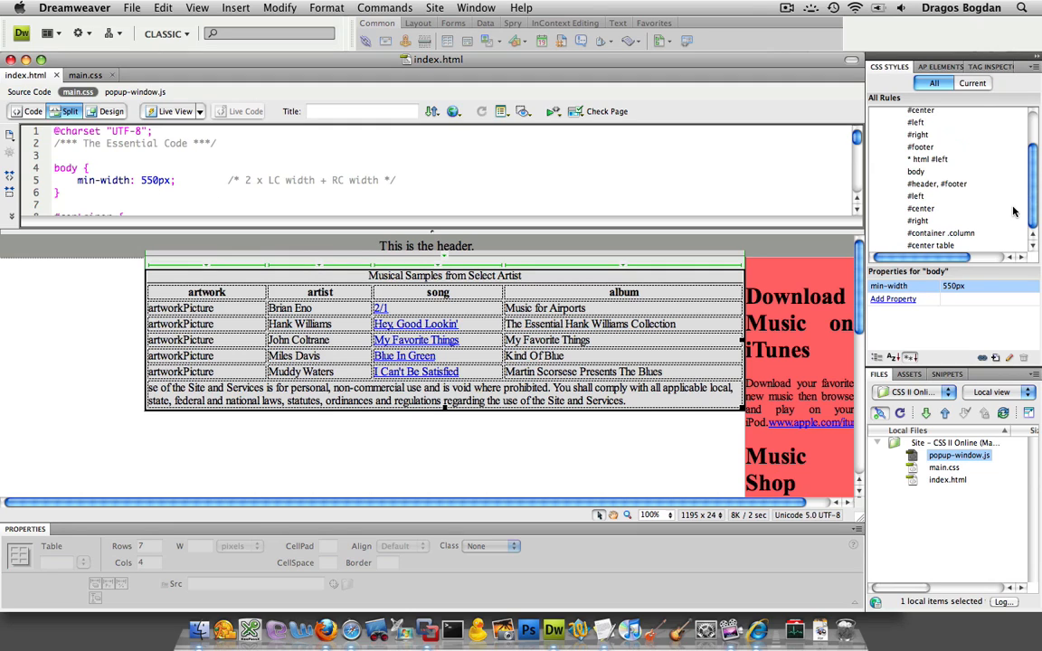
Change the border rule's selector in main.css to include '#center td', then preview in Firefox.
left_click(931, 245)
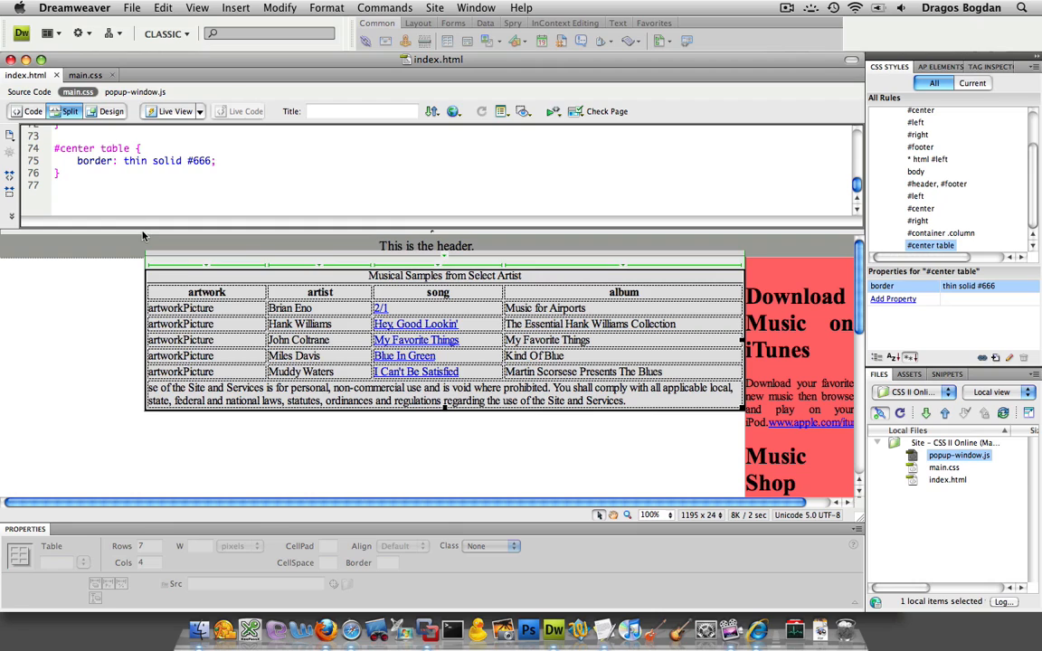
left_click_drag(431, 233, 432, 358)
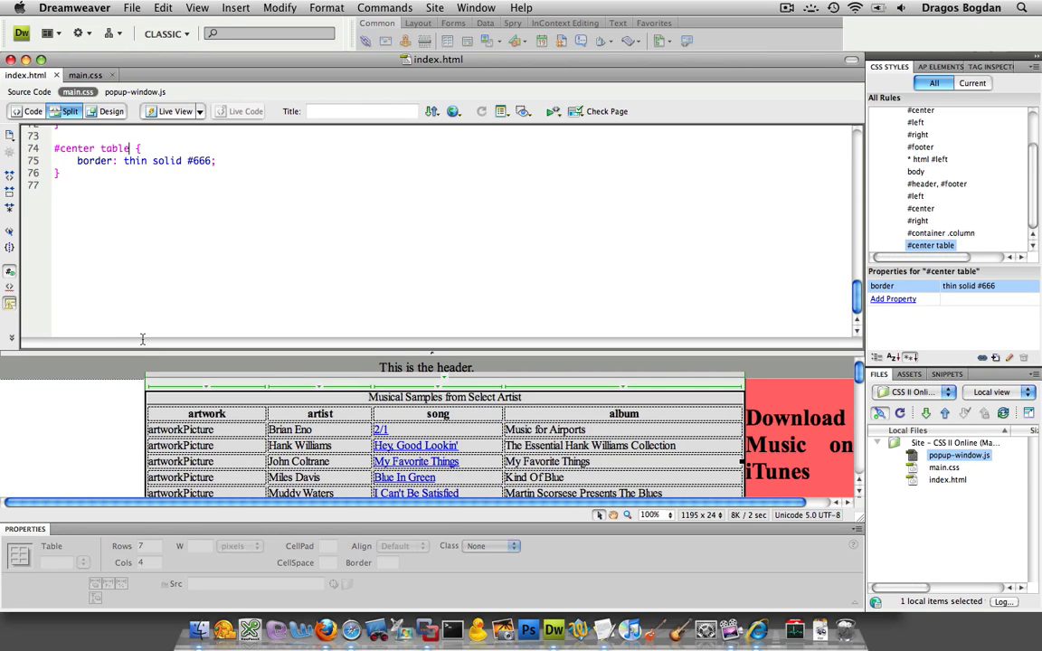
type(", #center table")
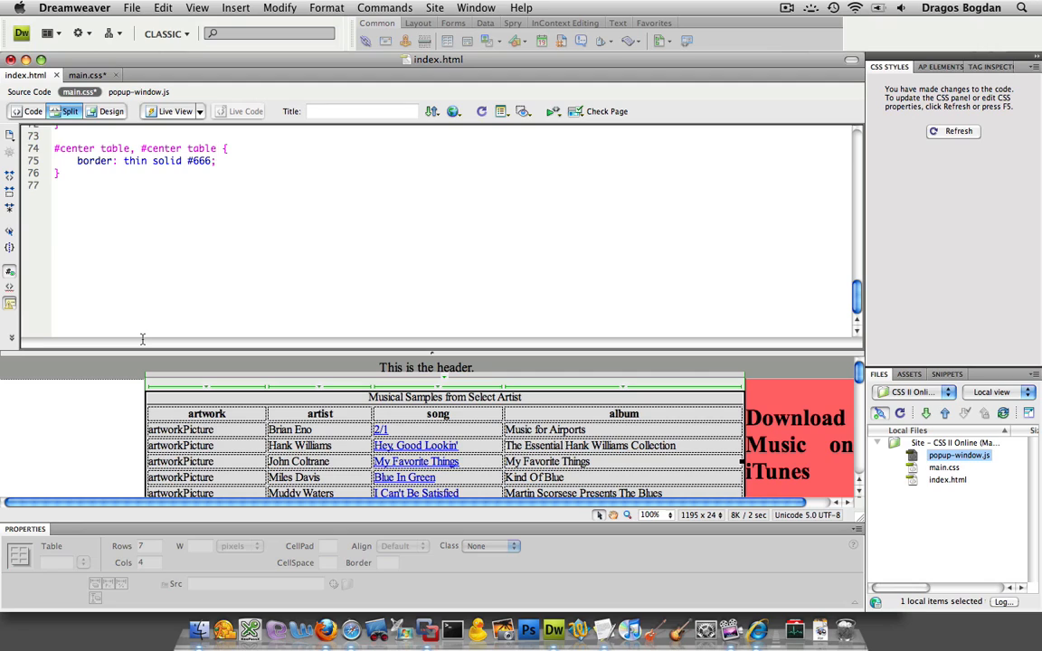
double_click(201, 148)
type("d")
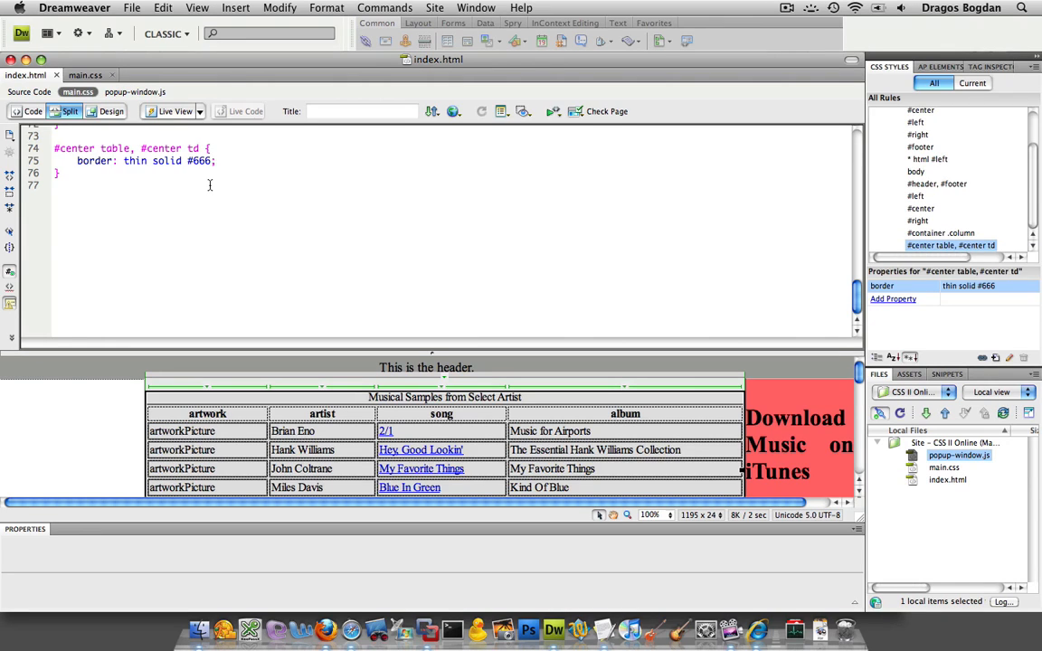
type(", #center table")
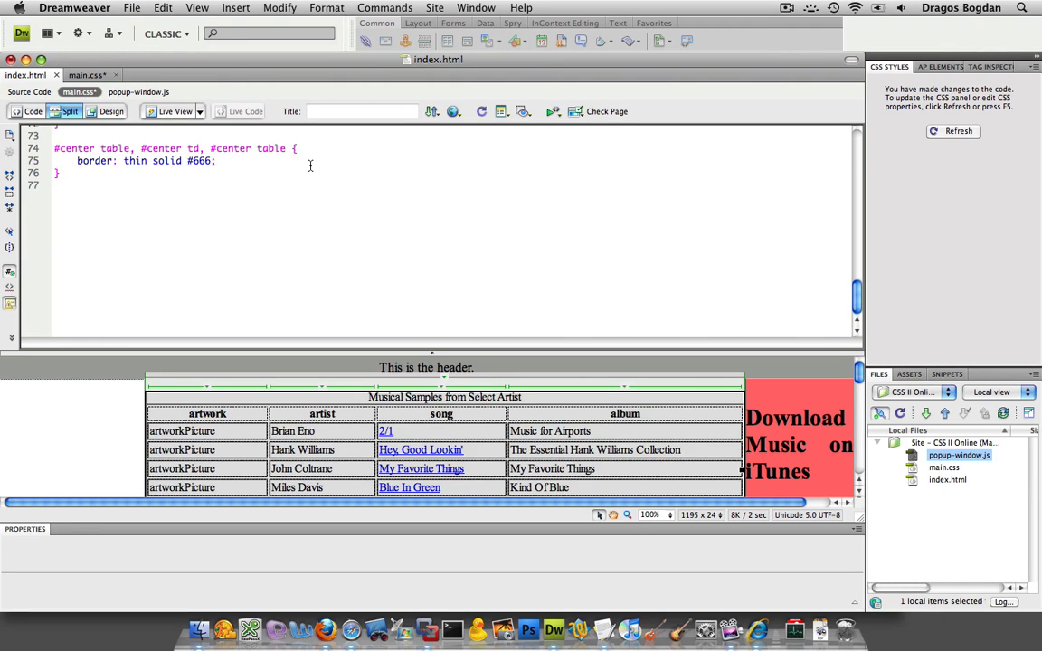
key("Backspace")
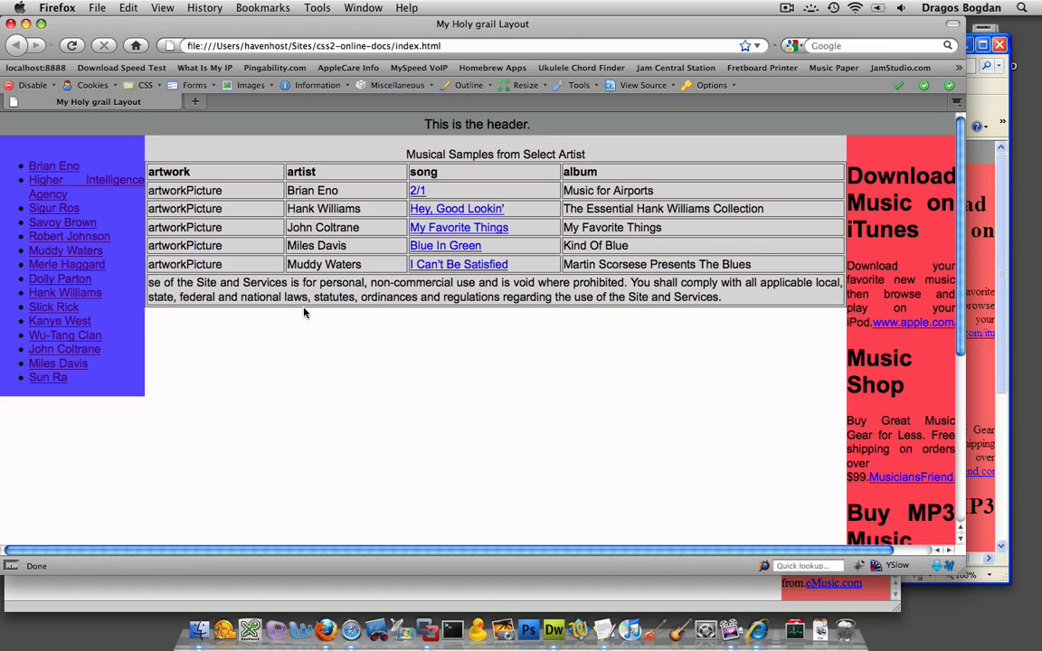
left_click(553, 631)
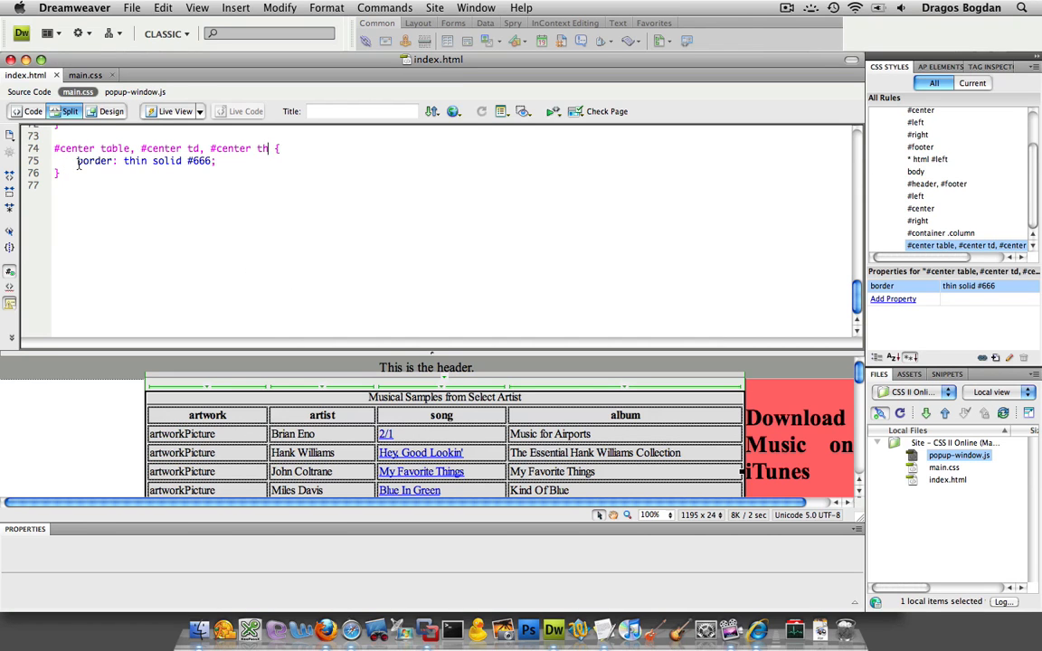
Select the last selector to change it to '#center th'.
double_click(116, 148)
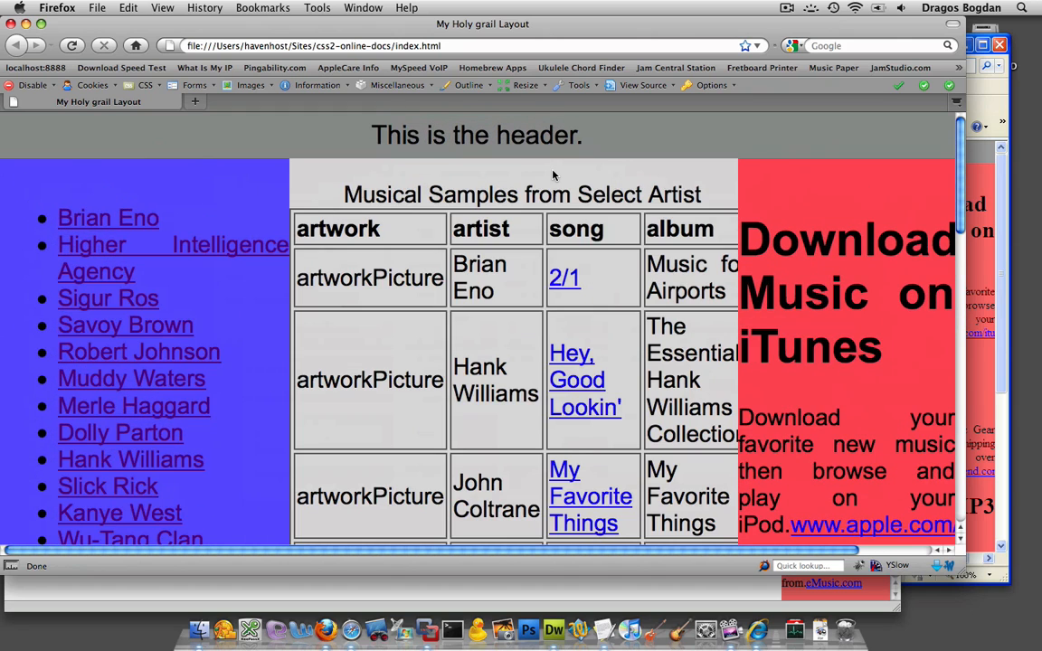
mouse_move(409, 253)
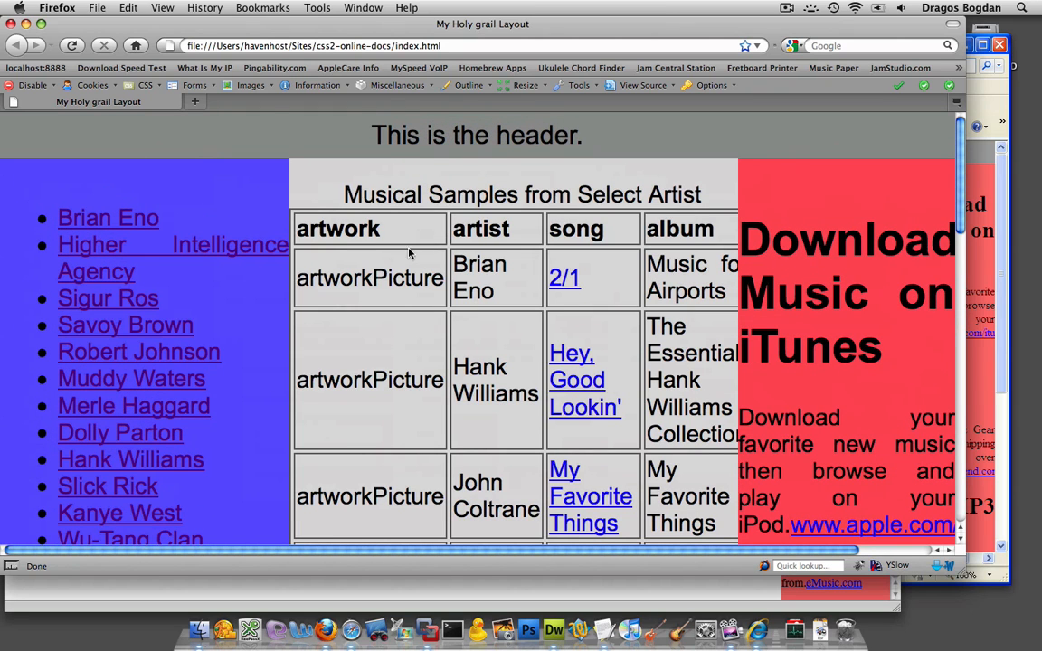
mouse_move(323, 220)
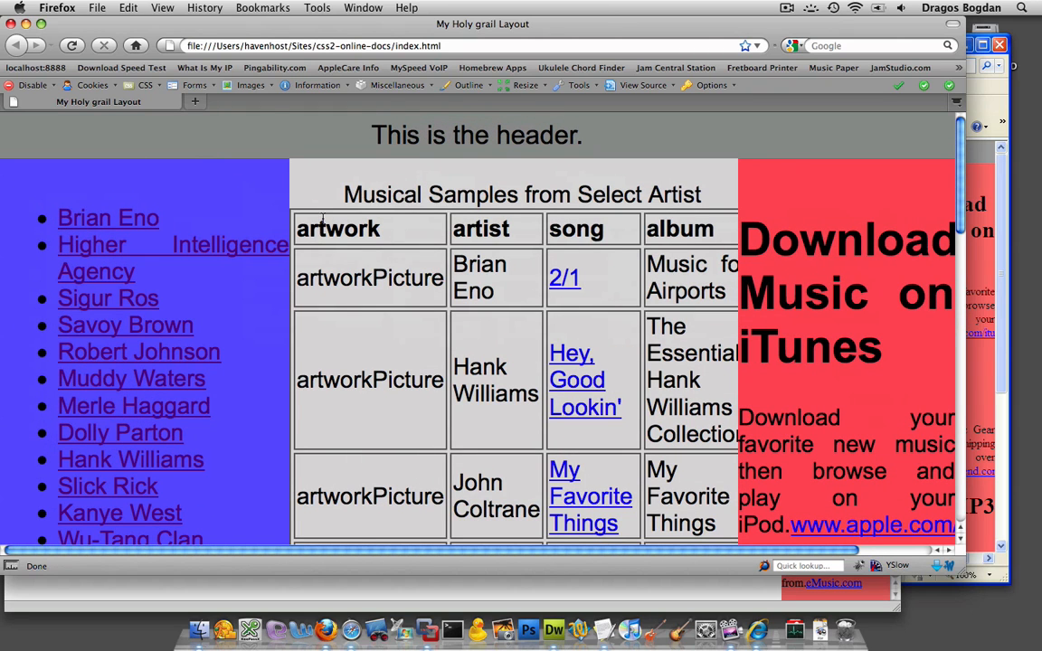
mouse_move(322, 214)
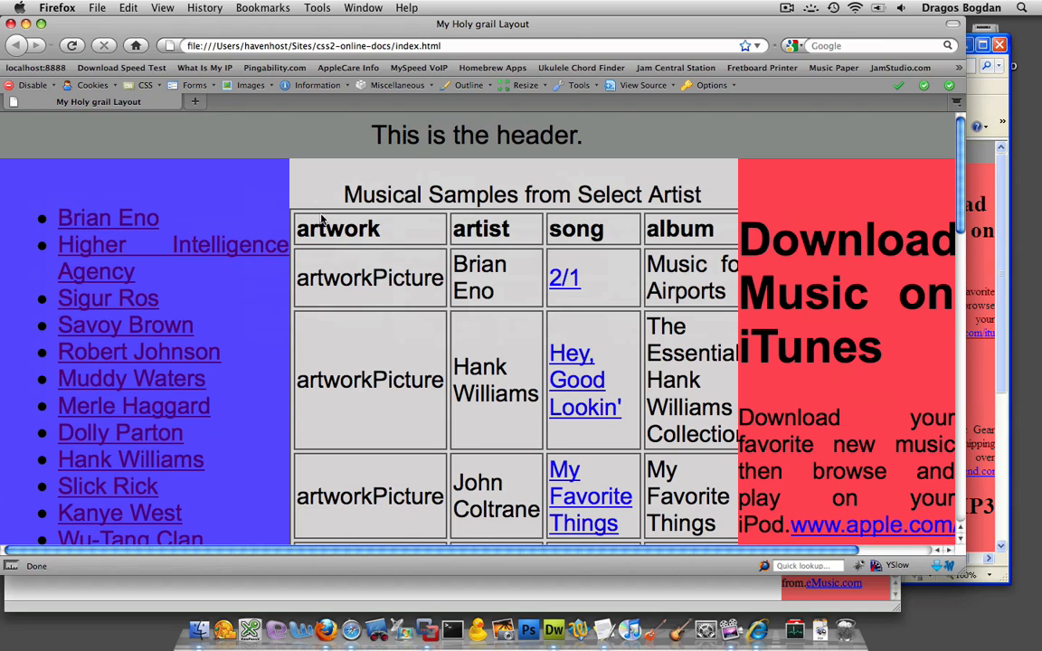
mouse_move(378, 233)
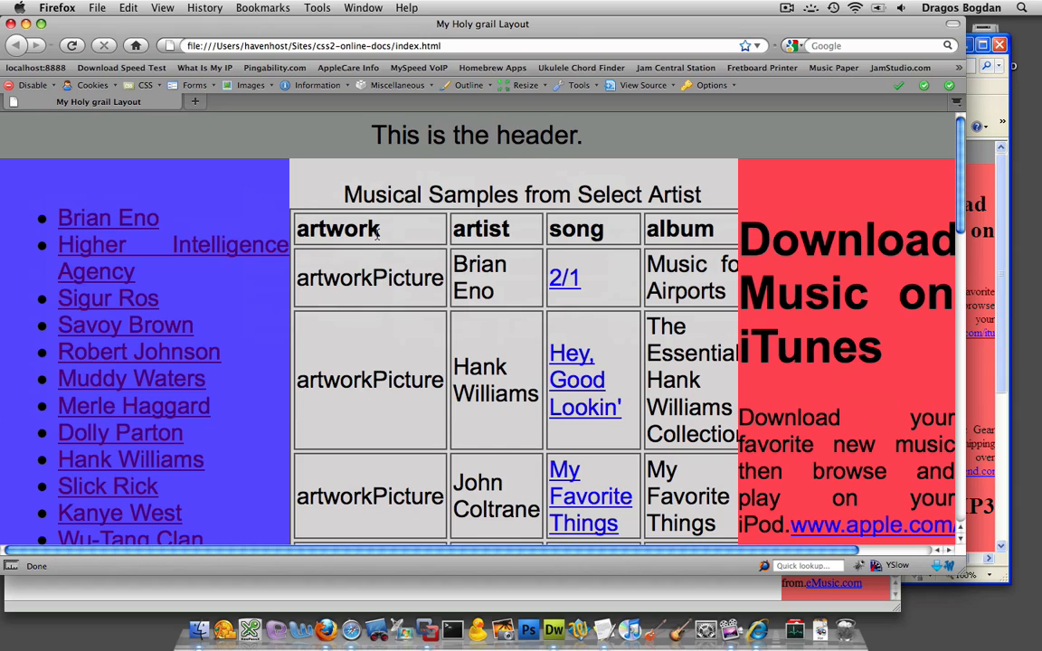
mouse_move(226, 268)
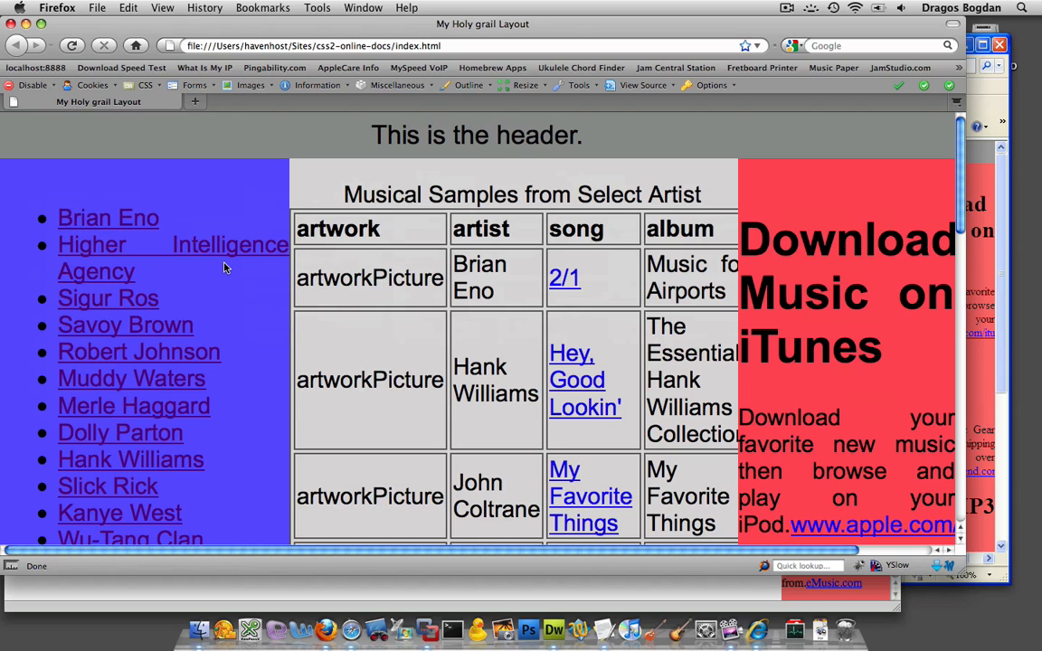
mouse_move(190, 291)
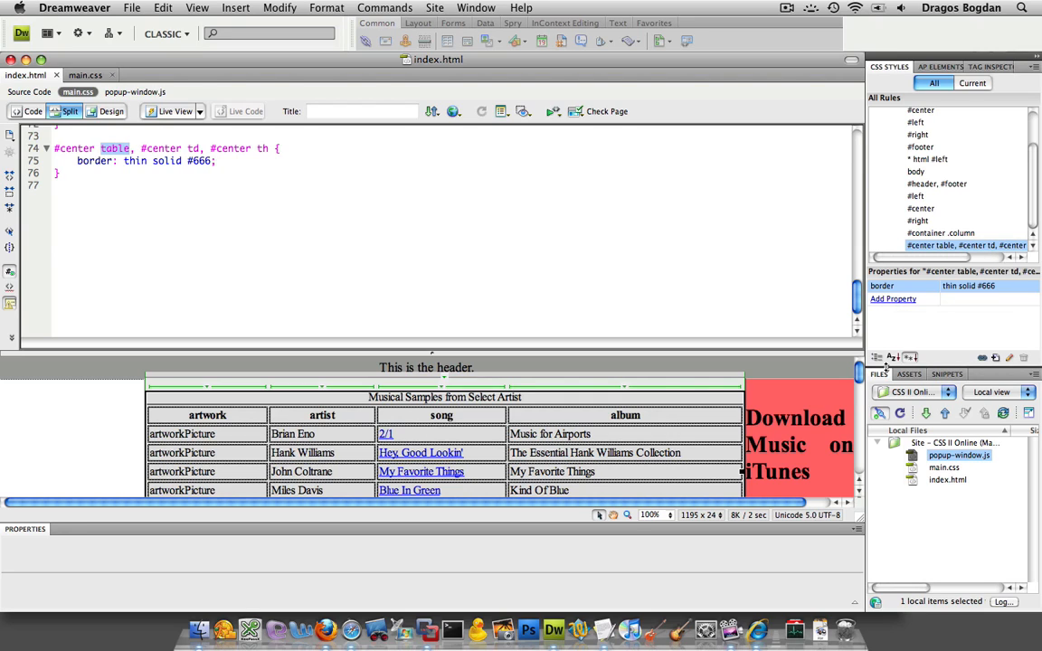
mouse_move(876, 327)
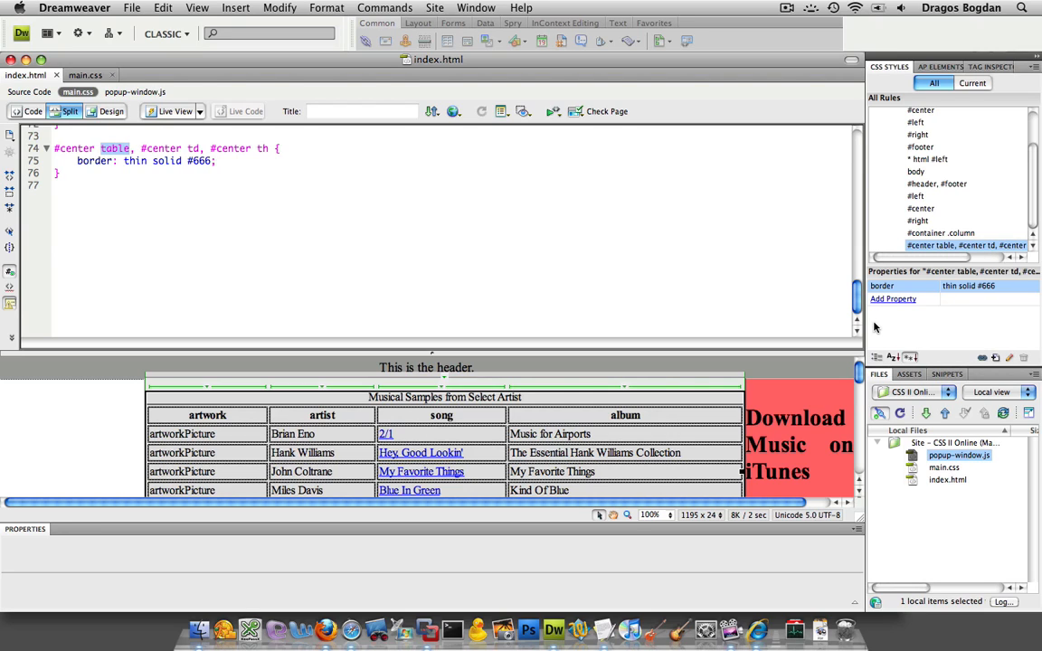
mouse_move(893, 299)
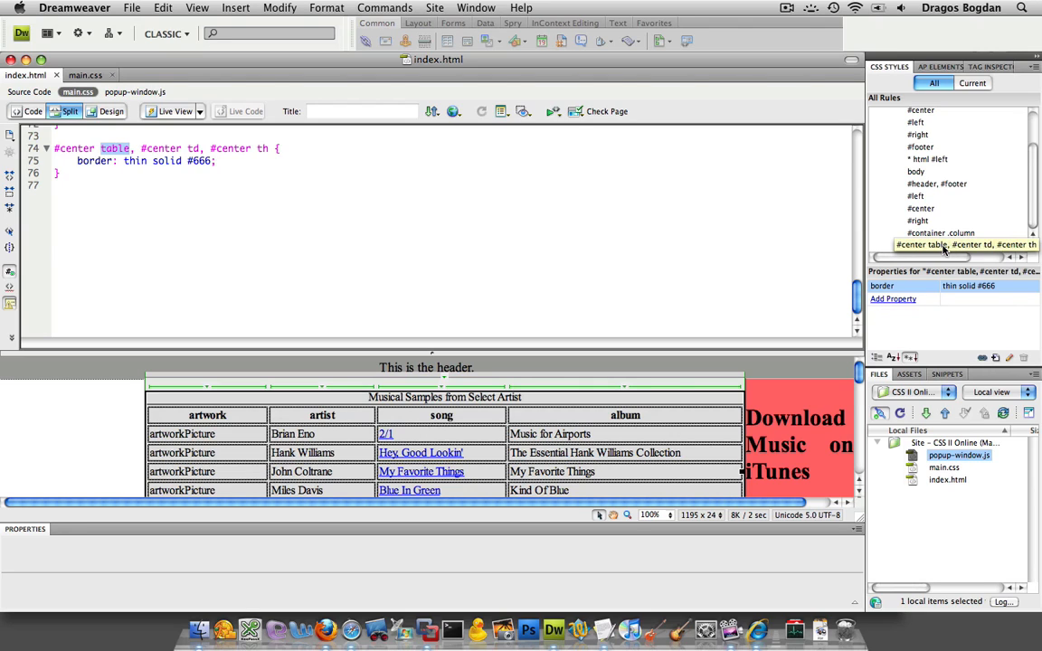
Add border-collapse: collapse to the '#center table, #center td, #center th' rule.
left_click(893, 298)
type("border")
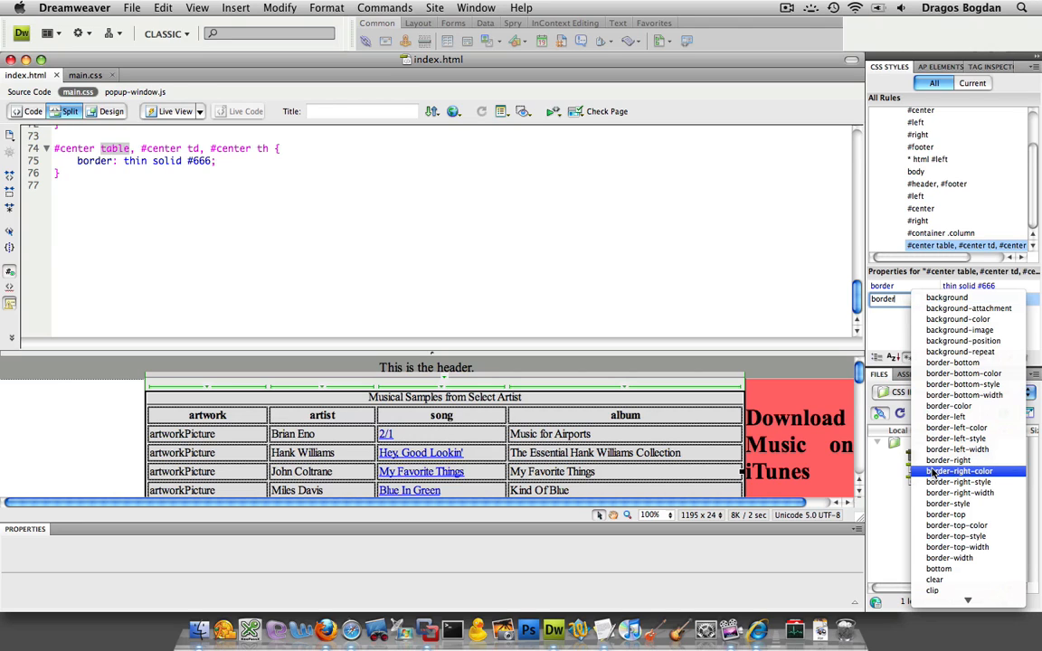
mouse_move(948, 417)
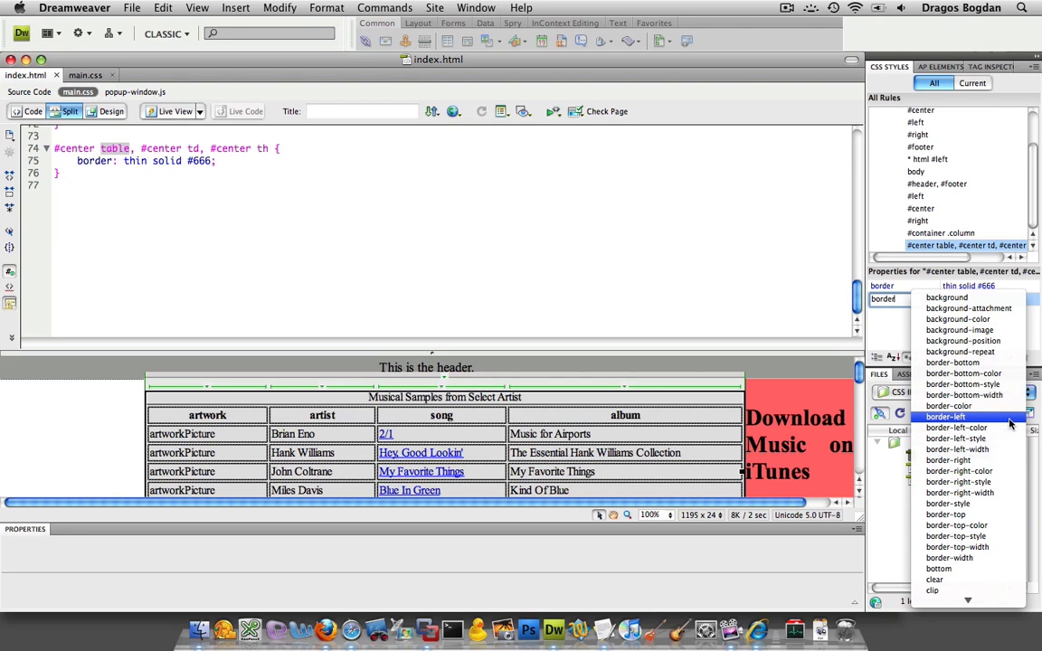
mouse_move(952, 363)
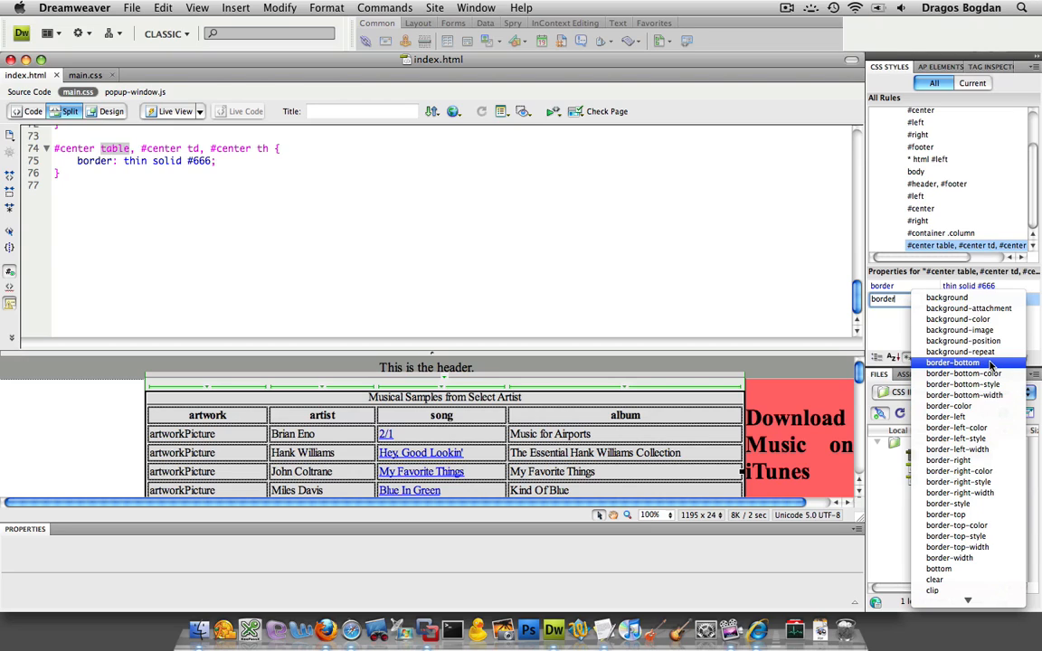
mouse_move(986, 366)
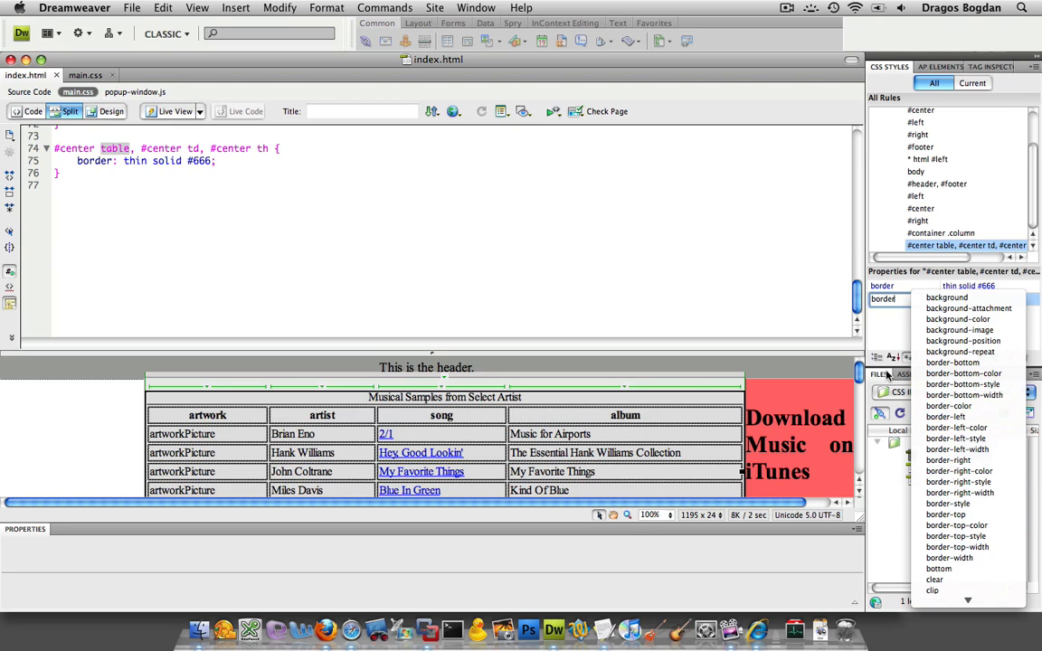
left_click(896, 299)
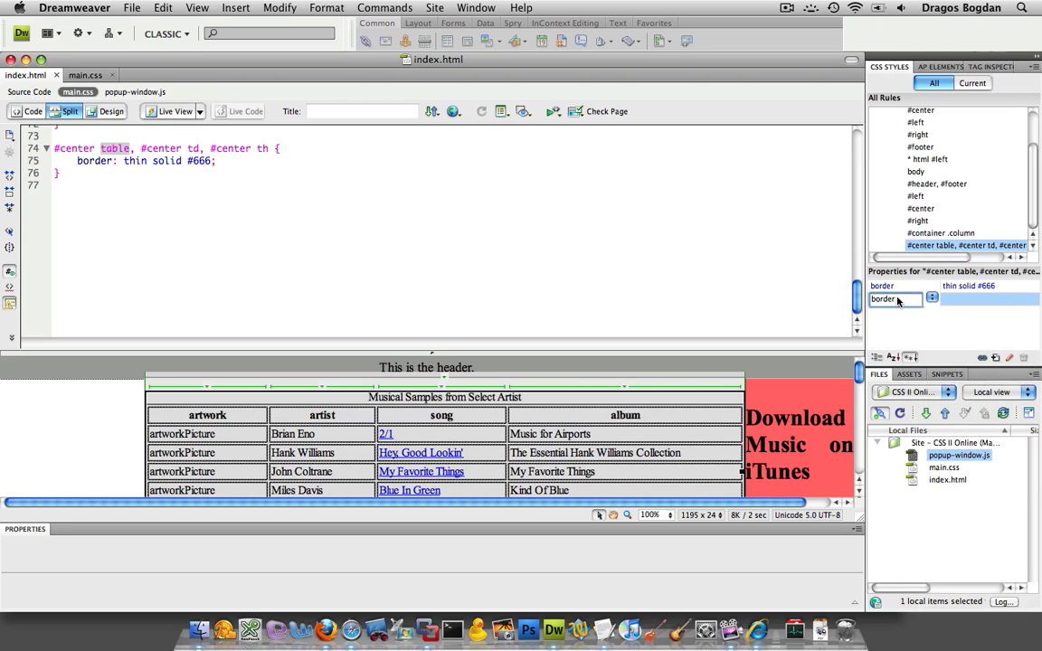
type("border-collapse")
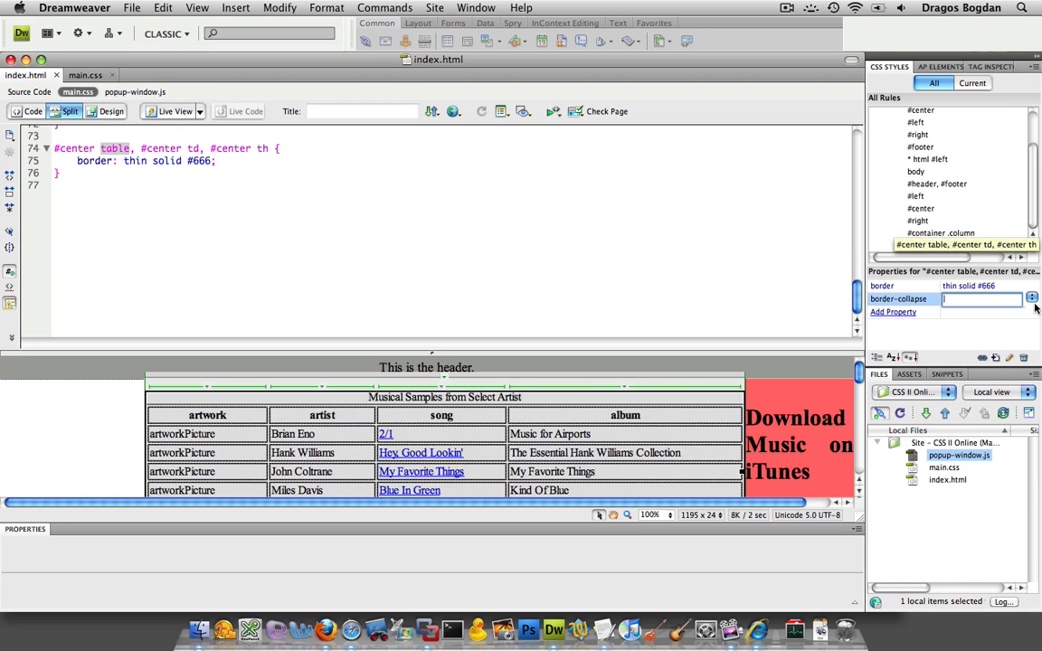
left_click(1032, 298)
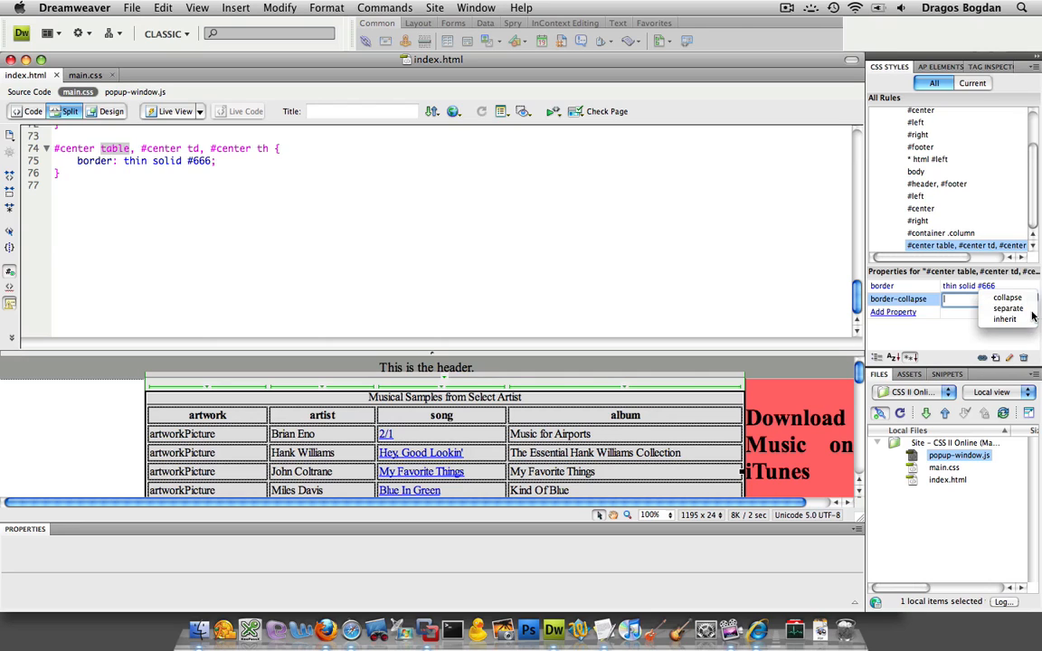
left_click(1007, 298)
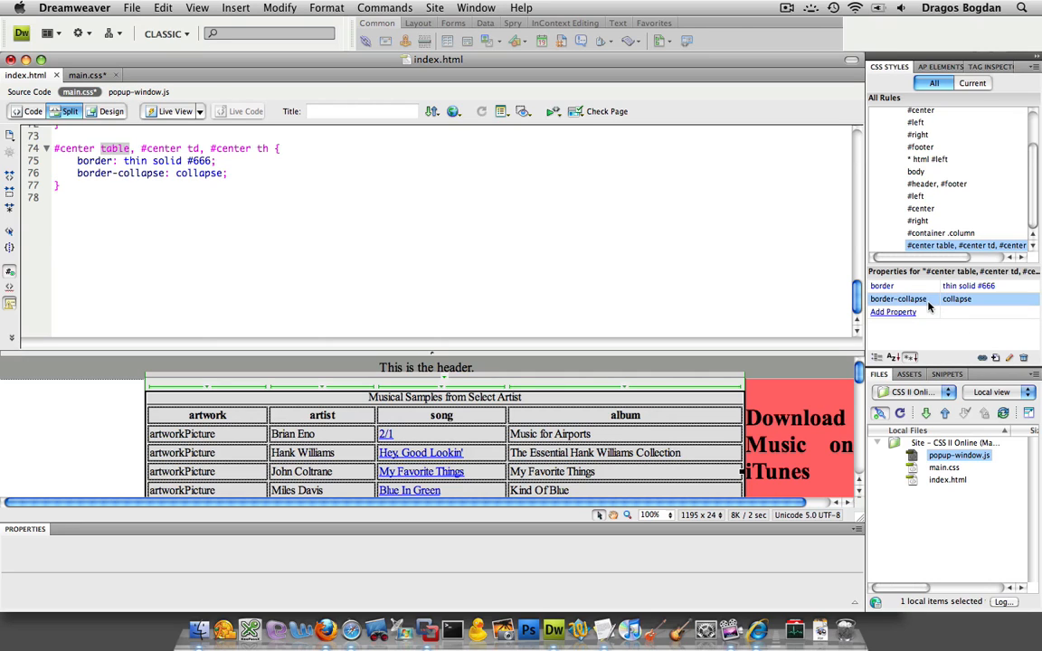
mouse_move(899, 299)
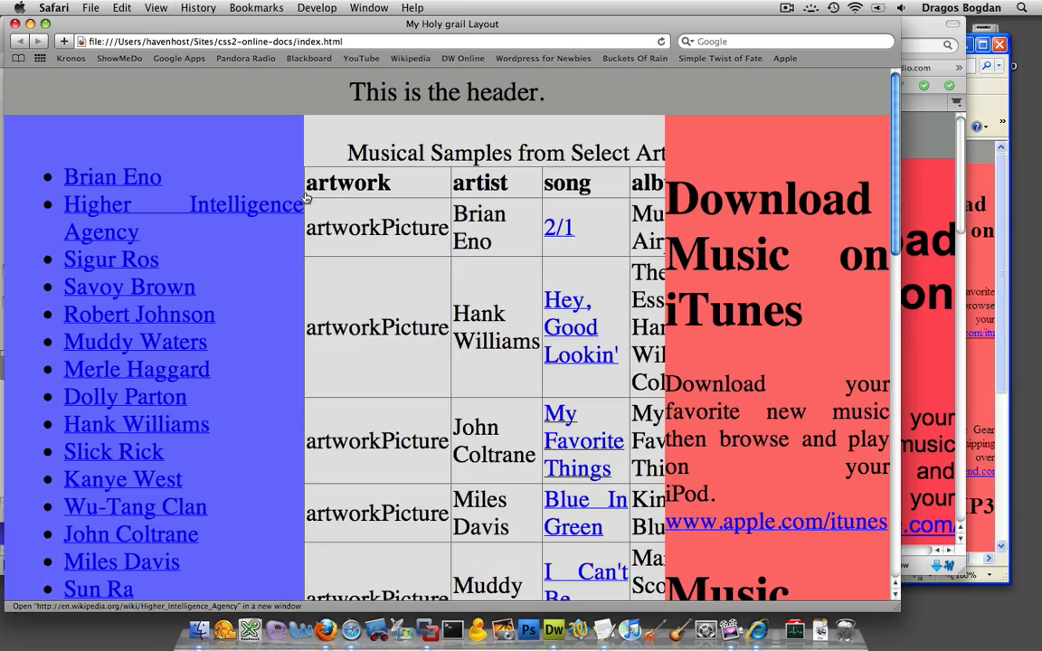
Switch from Safari to Firefox to compare the collapsed table borders.
left_click(553, 631)
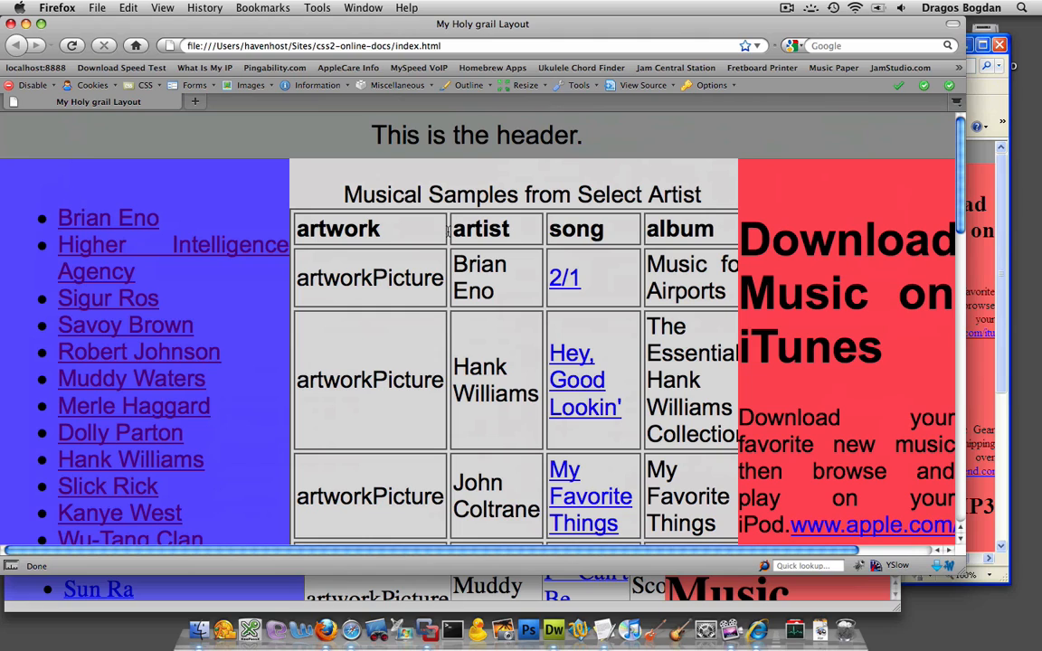
mouse_move(469, 425)
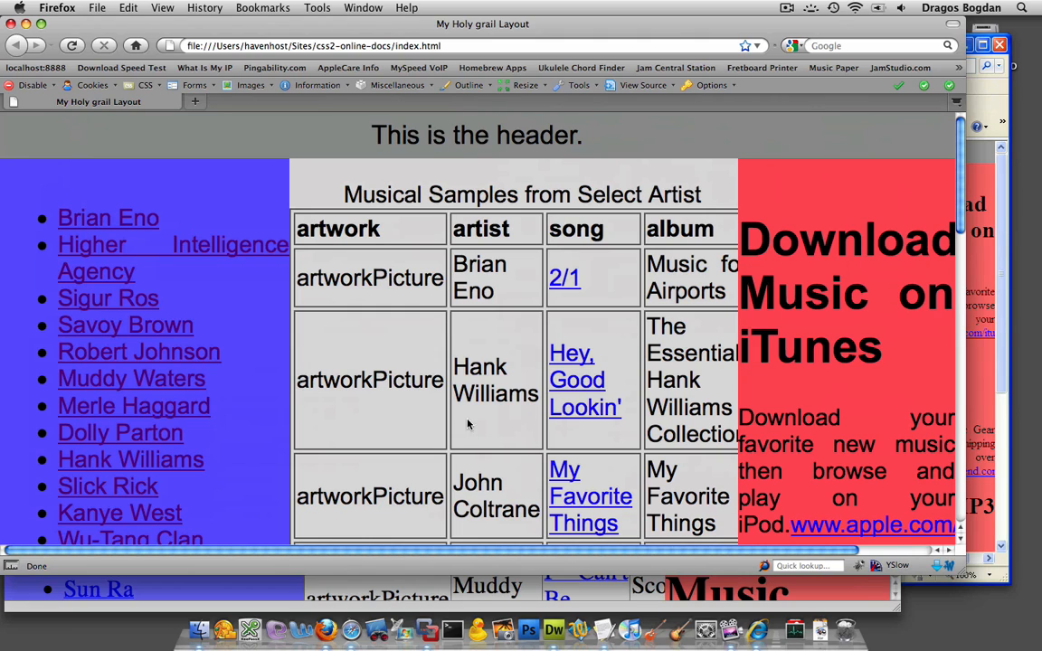